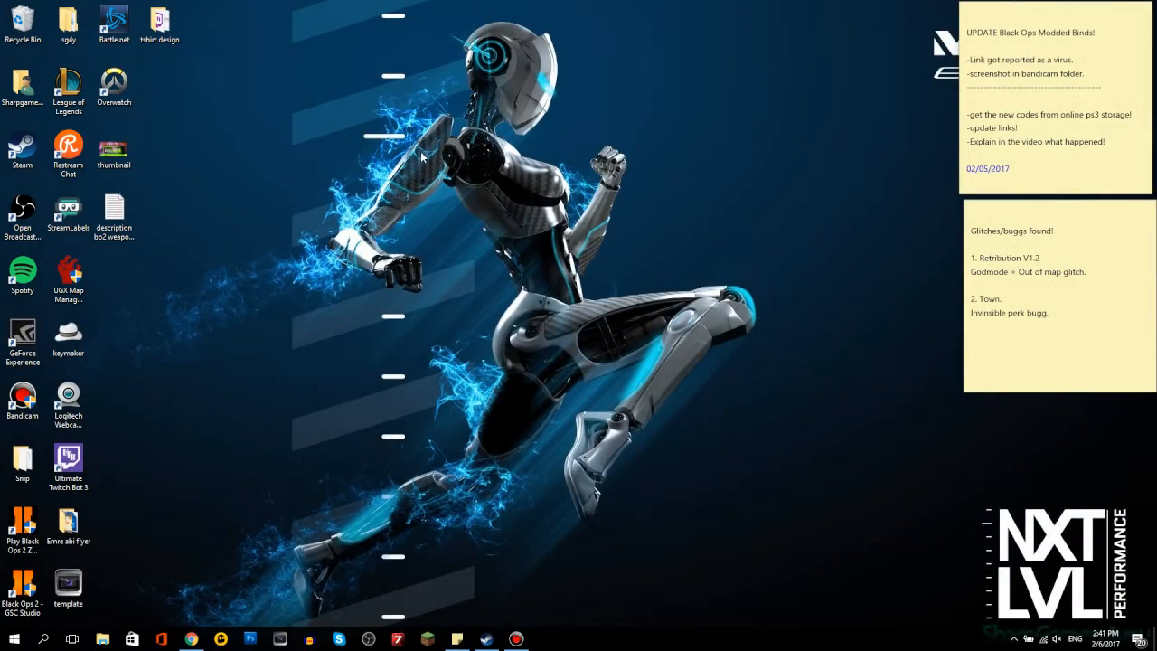
pyautogui.moveTo(308, 170)
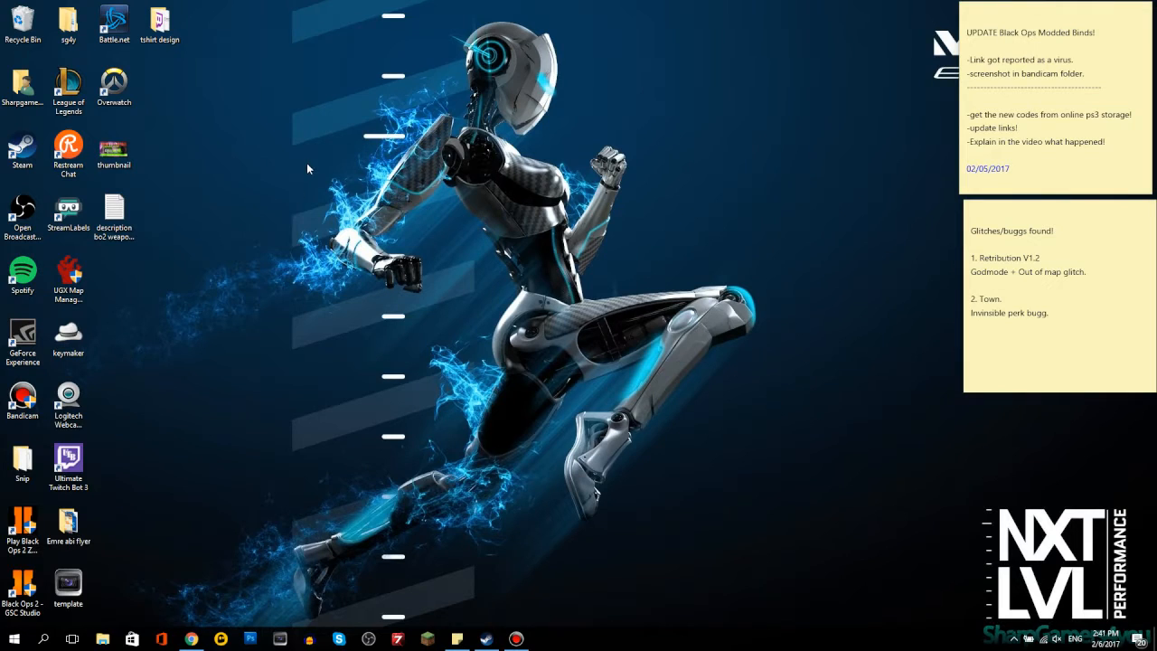
pyautogui.moveTo(419, 318)
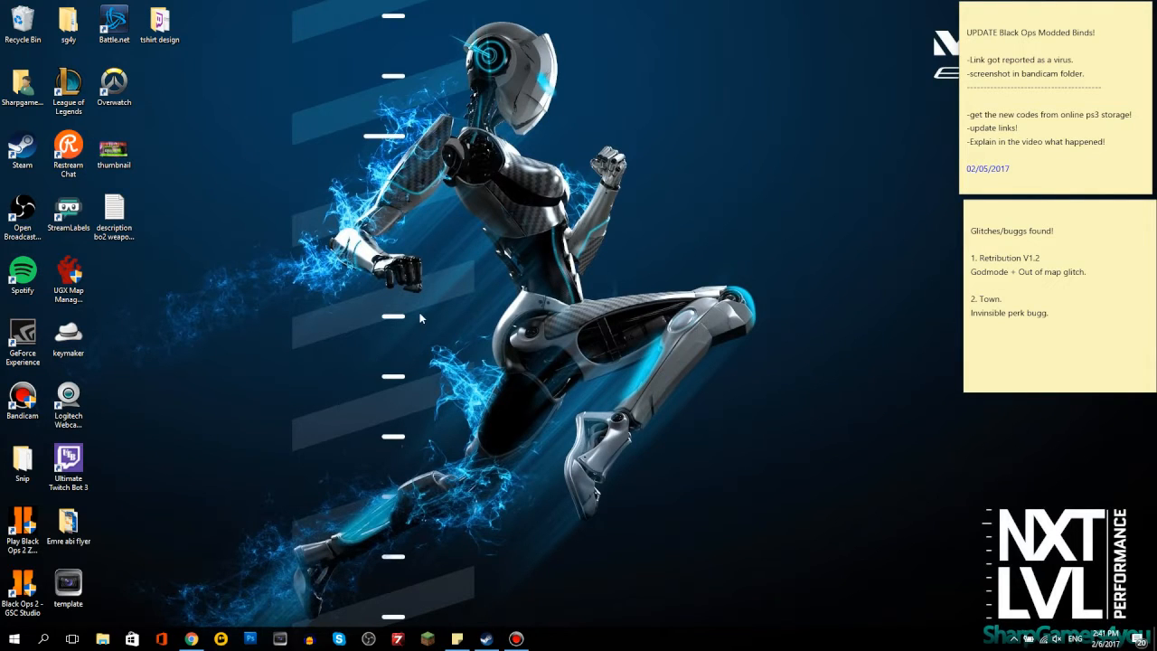
pyautogui.moveTo(461, 262)
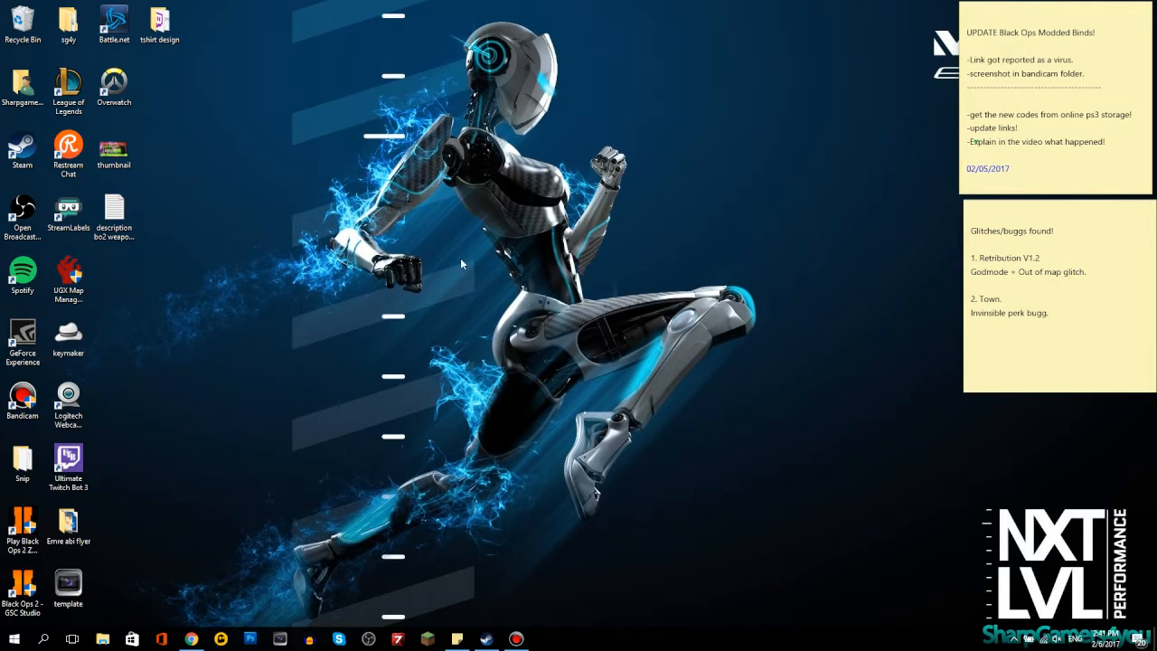
pyautogui.moveTo(284, 470)
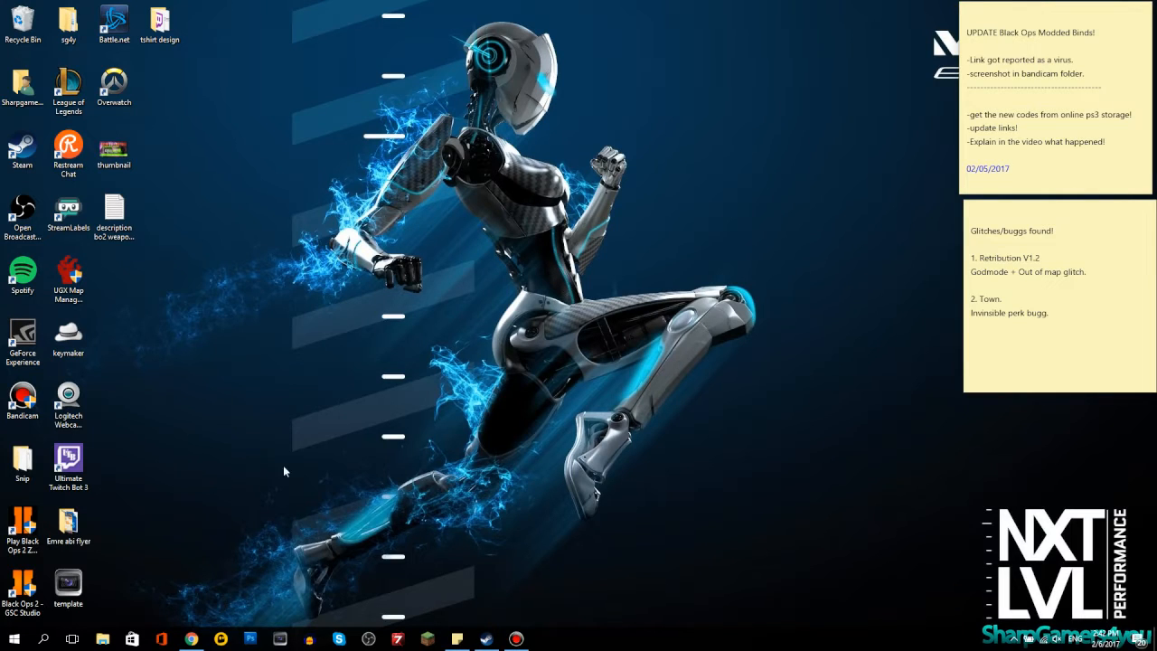
pyautogui.moveTo(238, 443)
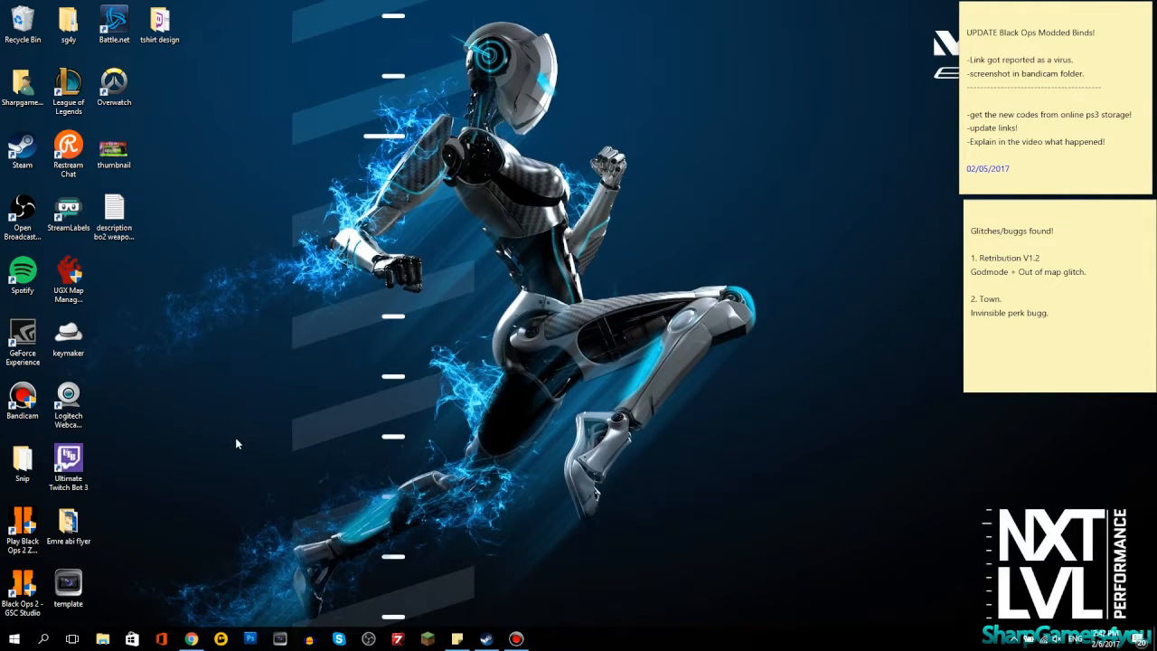
pyautogui.moveTo(383, 378)
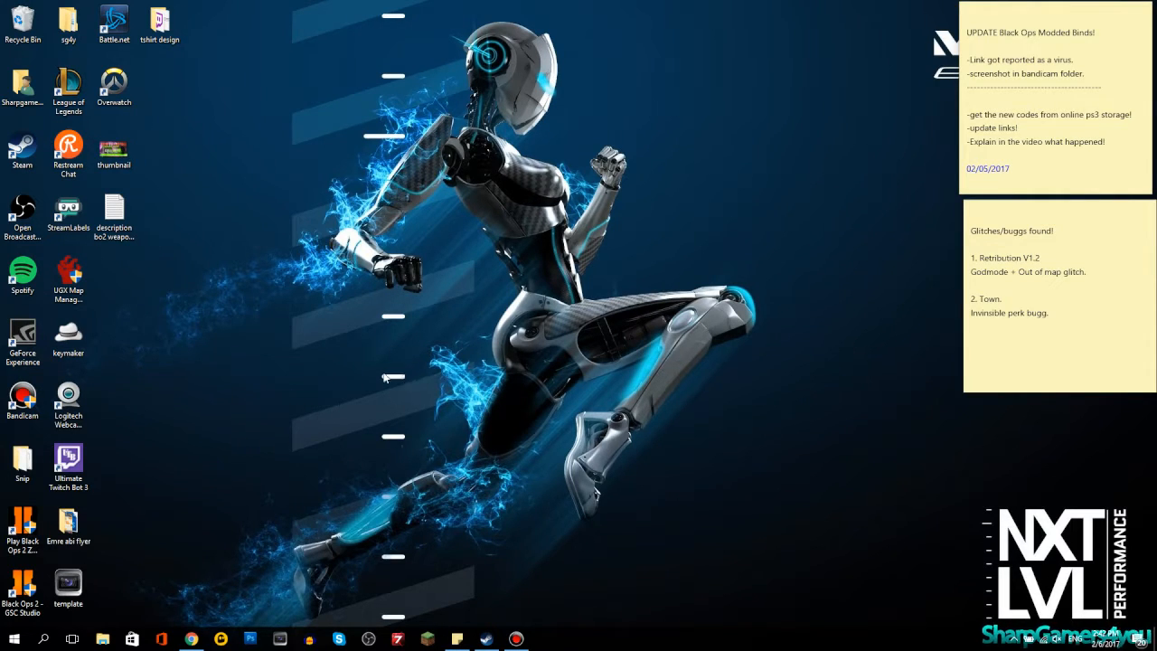
pyautogui.moveTo(318, 392)
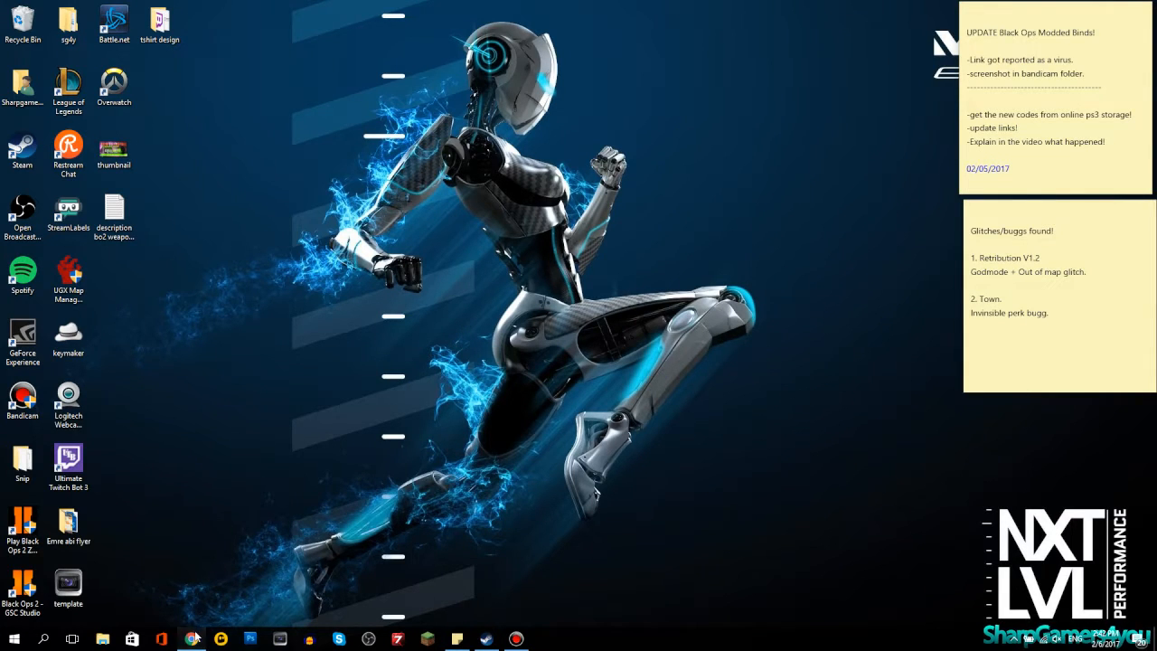
# - View the modder's YouTube channel and scroll the PS3 offline mod video's description and comments
pyautogui.click(192, 640)
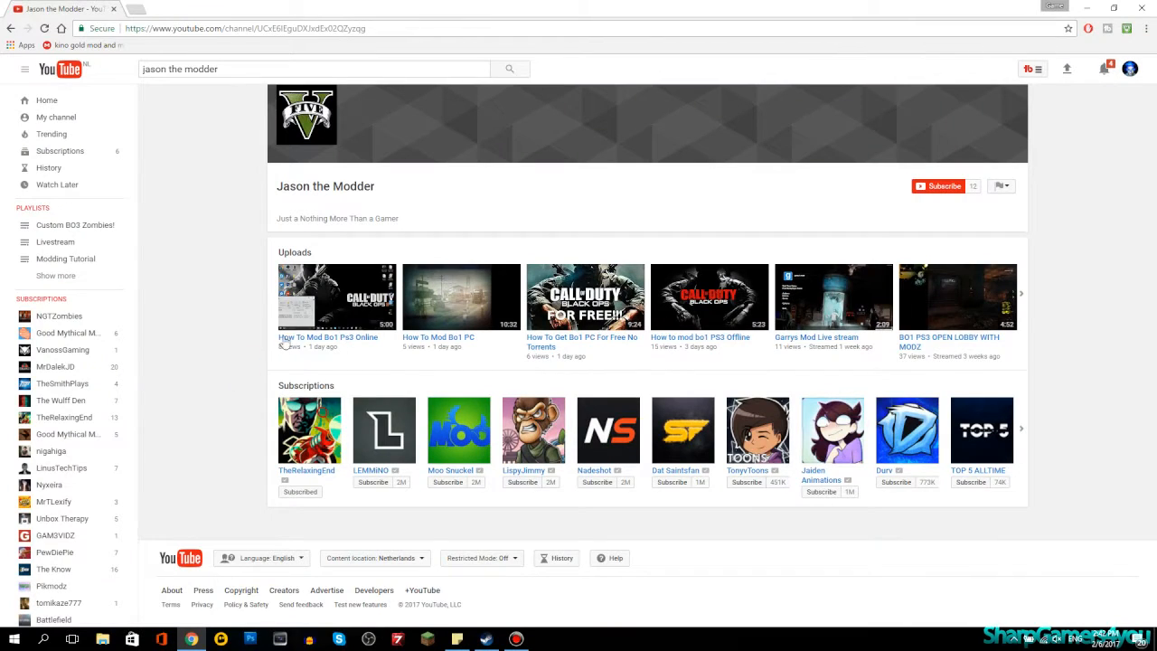
pyautogui.moveTo(452, 213)
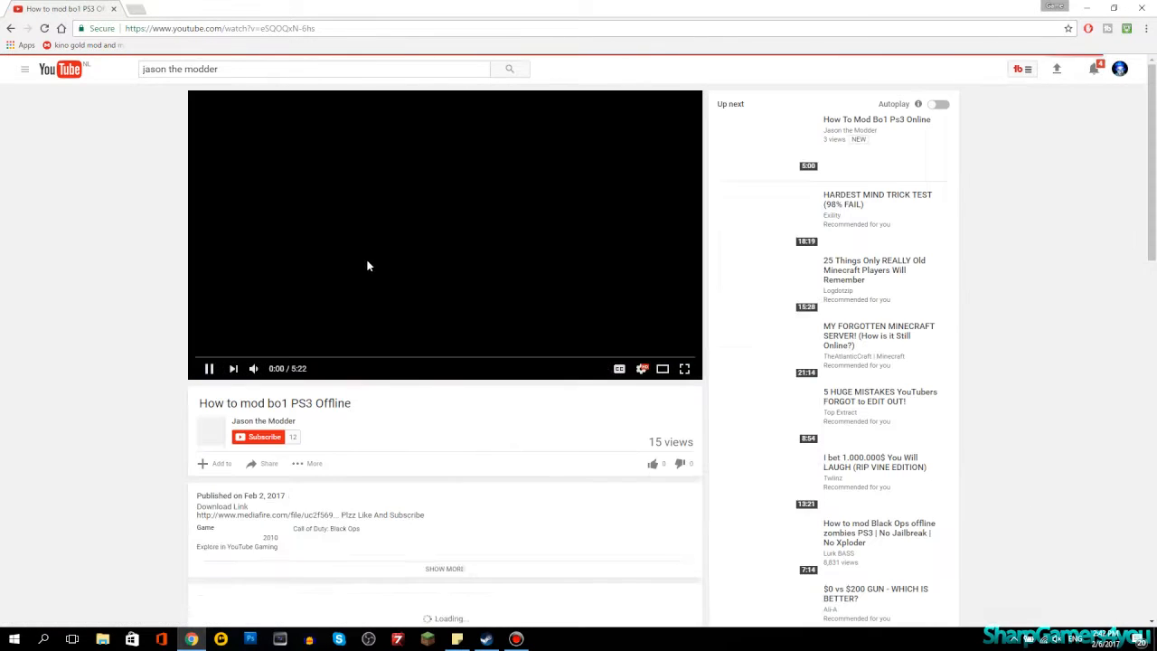
pyautogui.scroll(-3)
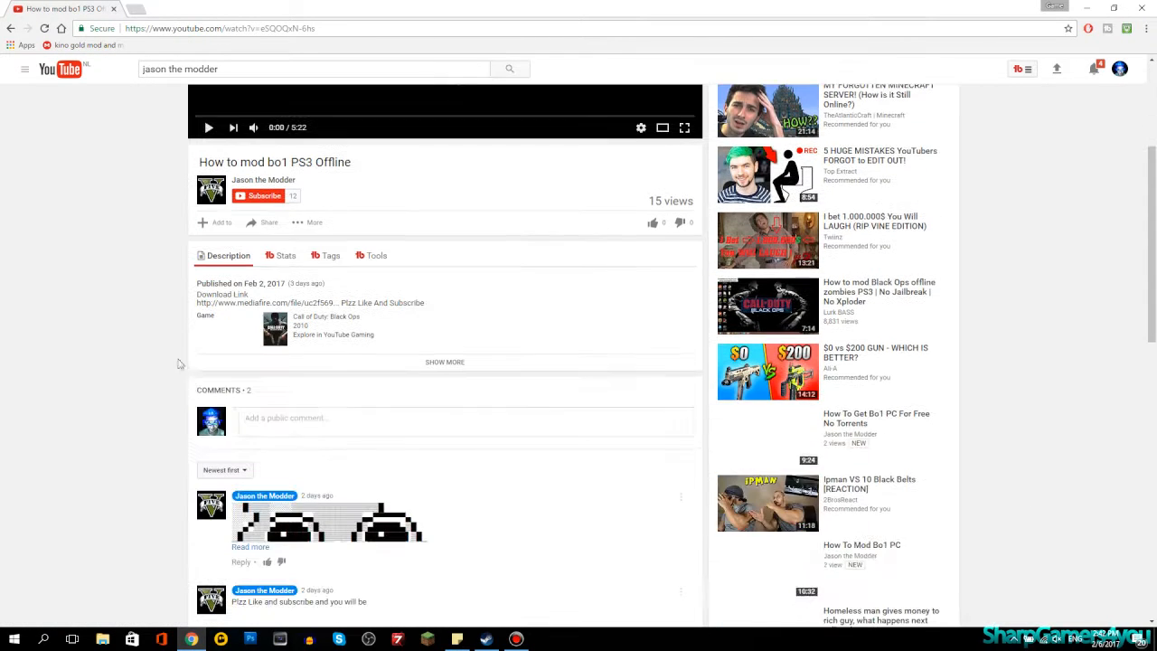
pyautogui.scroll(-3)
pyautogui.write('k')
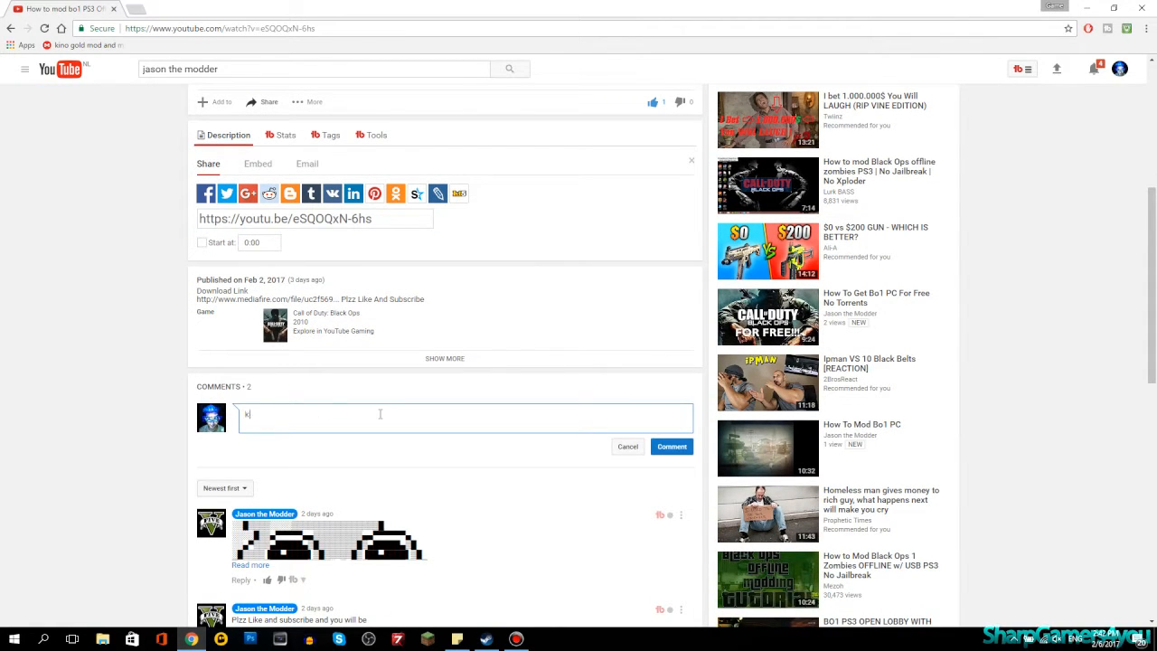
pyautogui.write('eep i')
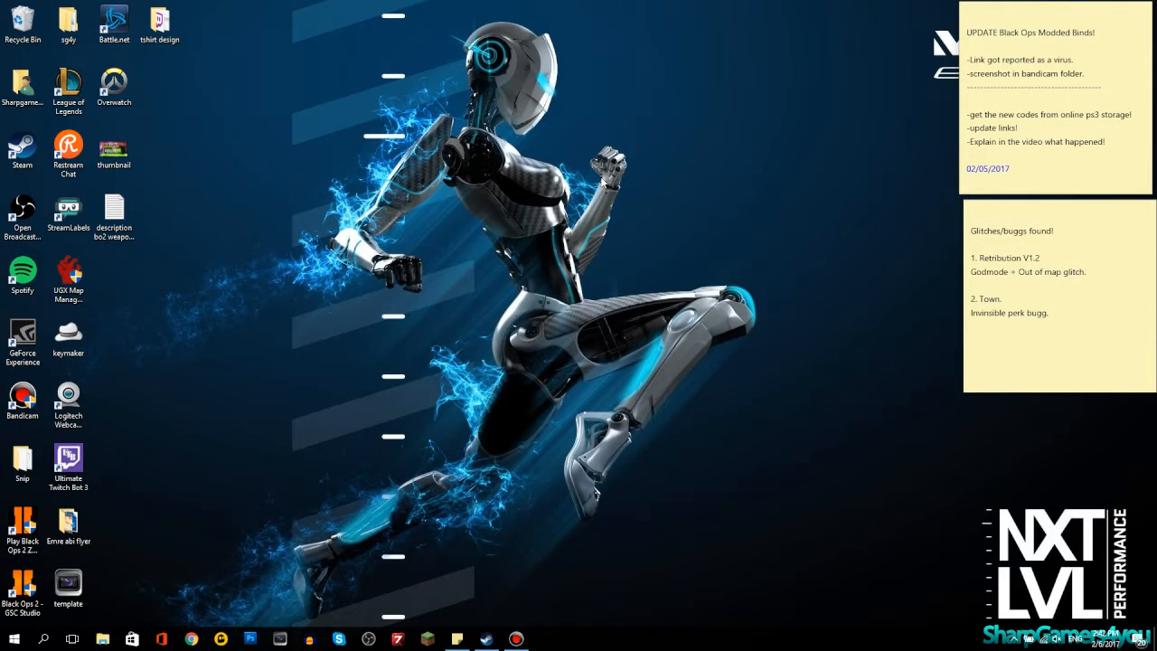
pyautogui.moveTo(317, 246)
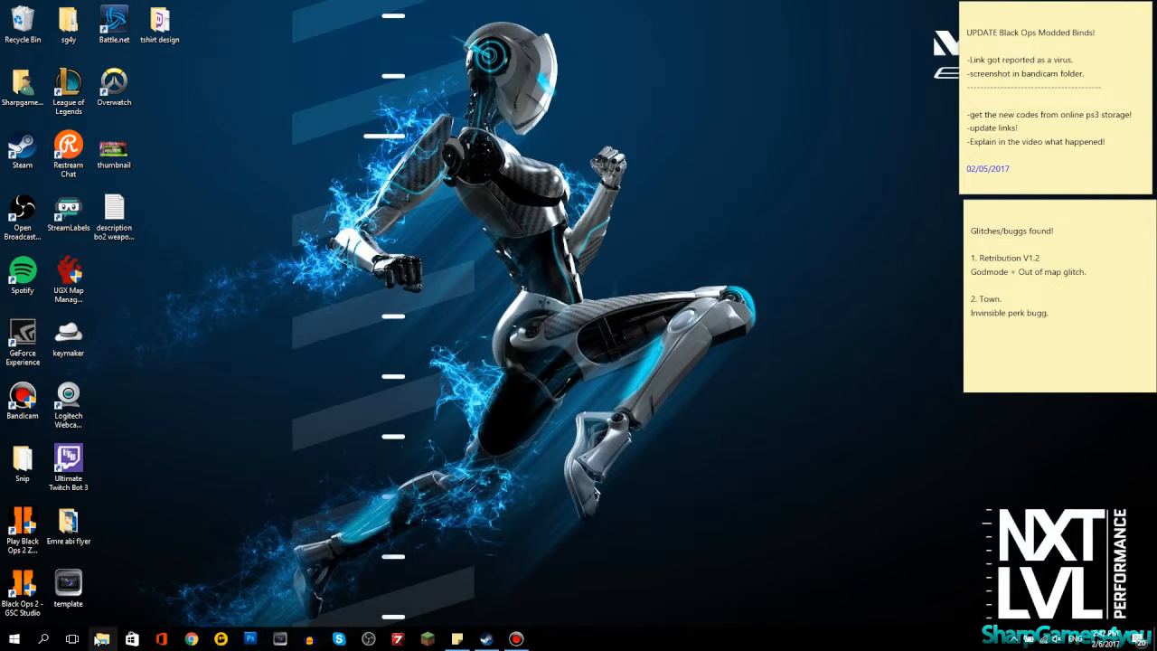
# - Browse to the Downloads folder and select the zm_rollergunmod archive
pyautogui.click(101, 640)
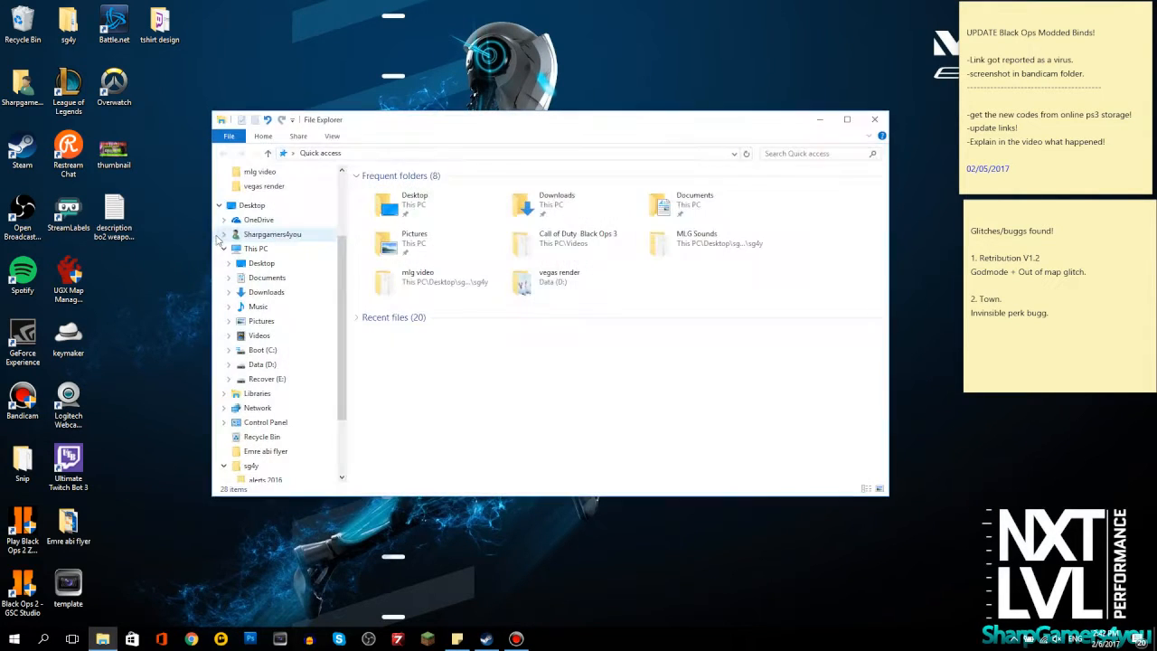
pyautogui.click(257, 249)
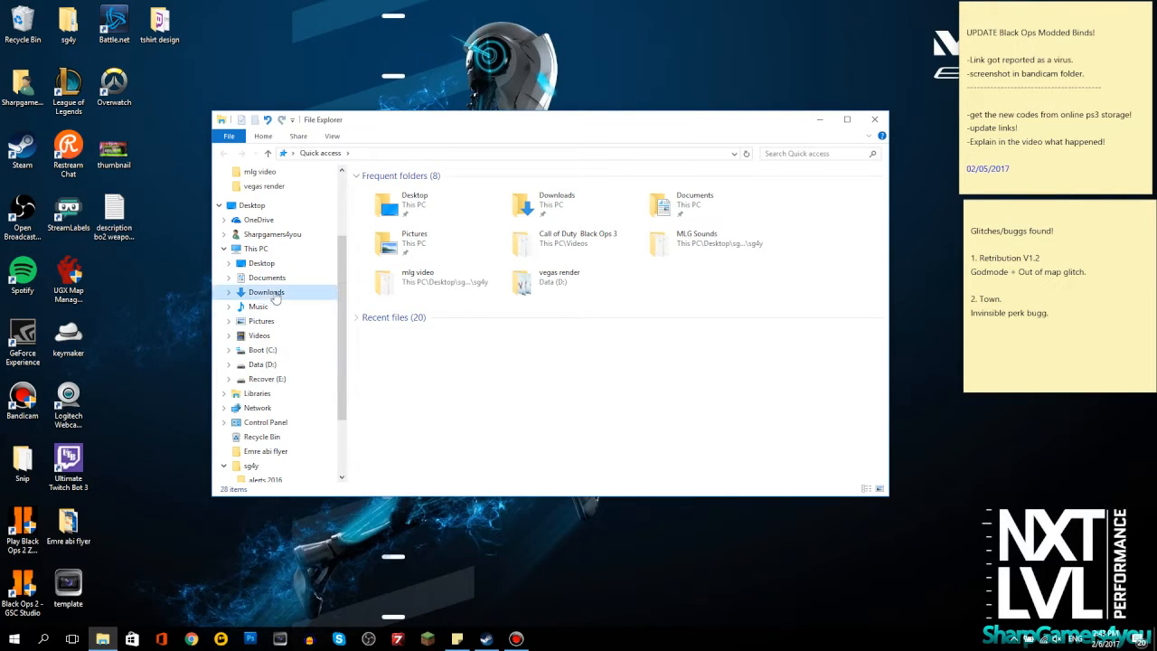
pyautogui.click(266, 293)
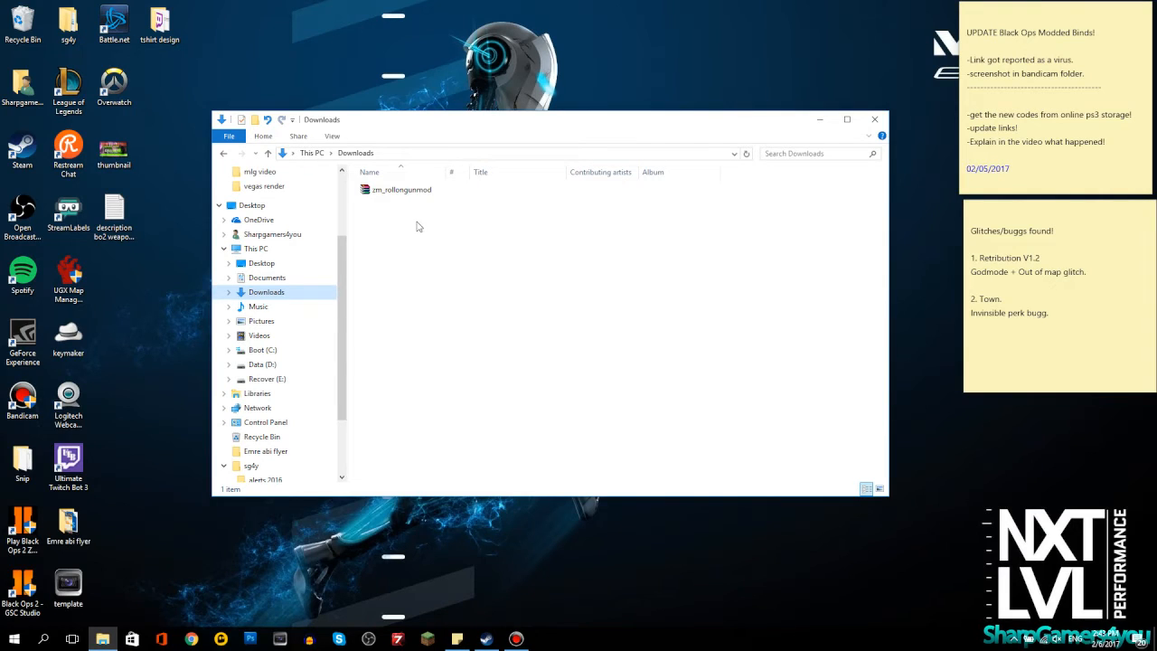
pyautogui.click(402, 190)
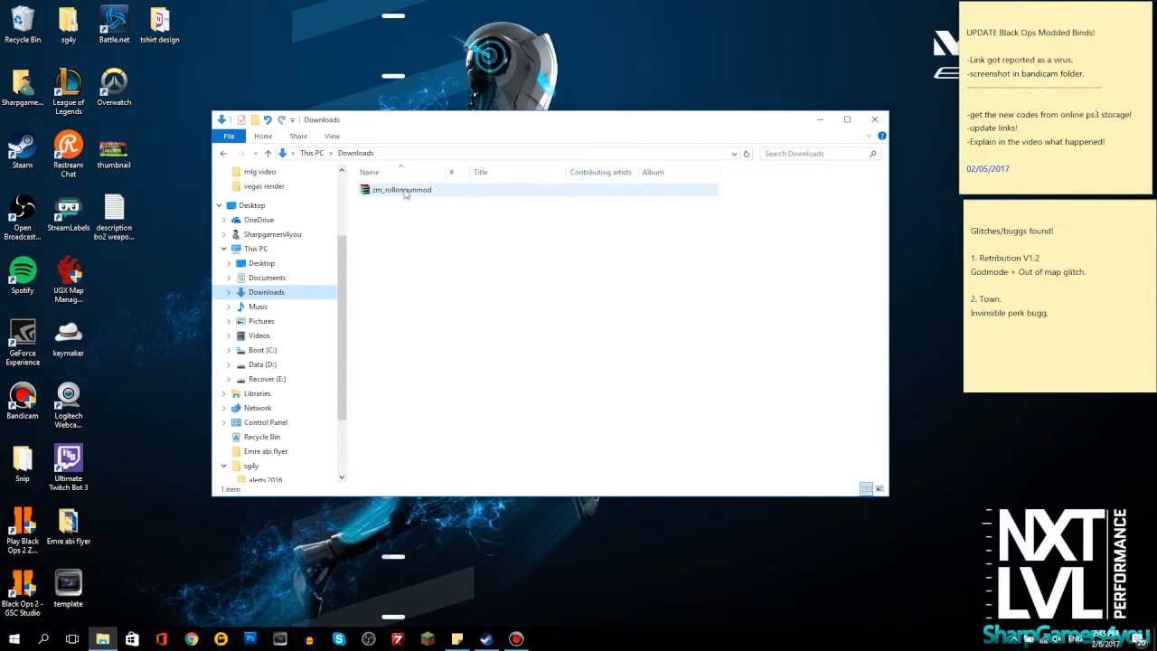
pyautogui.click(401, 190)
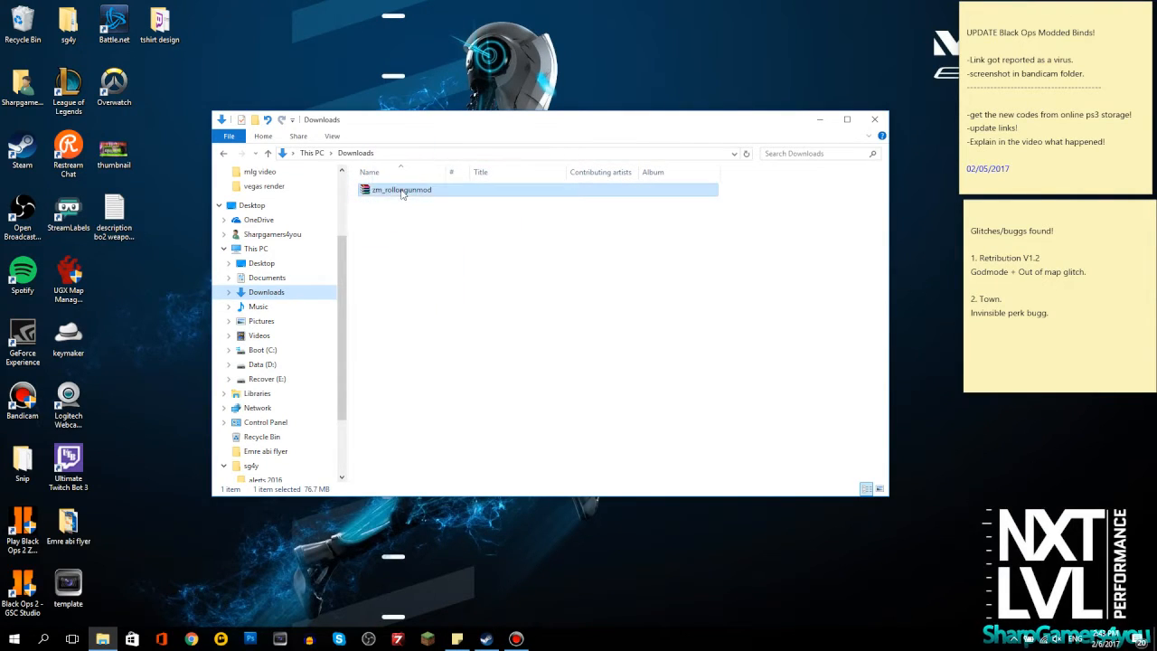
# - Extract the zm_rollergunmod folder from the WinRAR archive onto the desktop
pyautogui.doubleClick(401, 190)
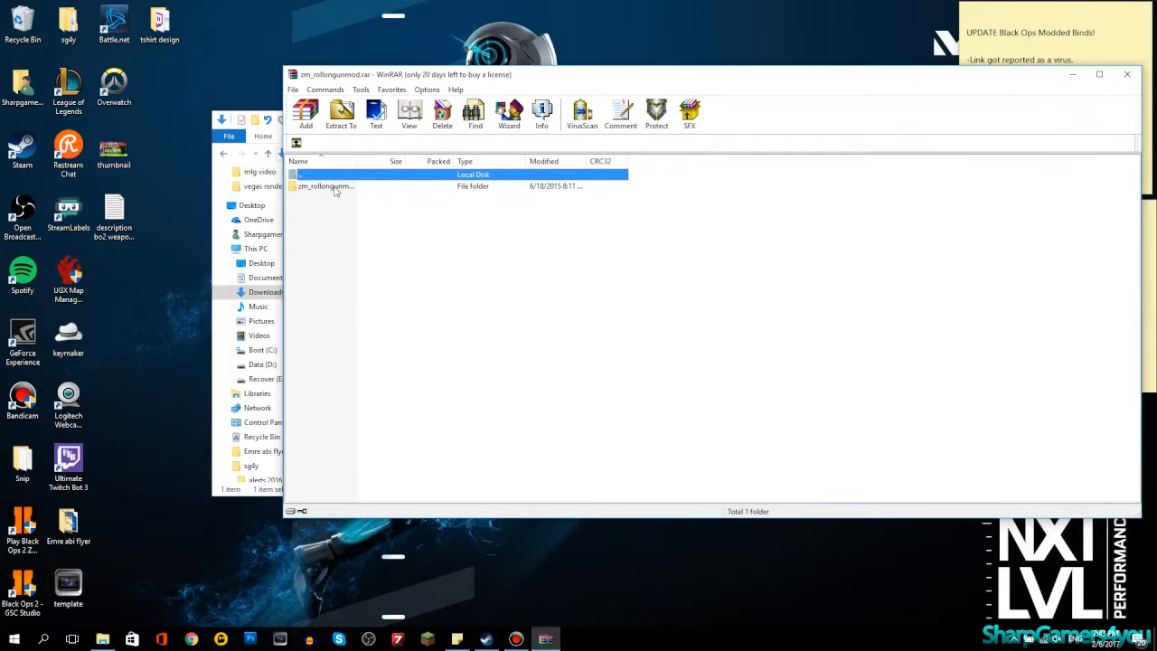
pyautogui.click(325, 187)
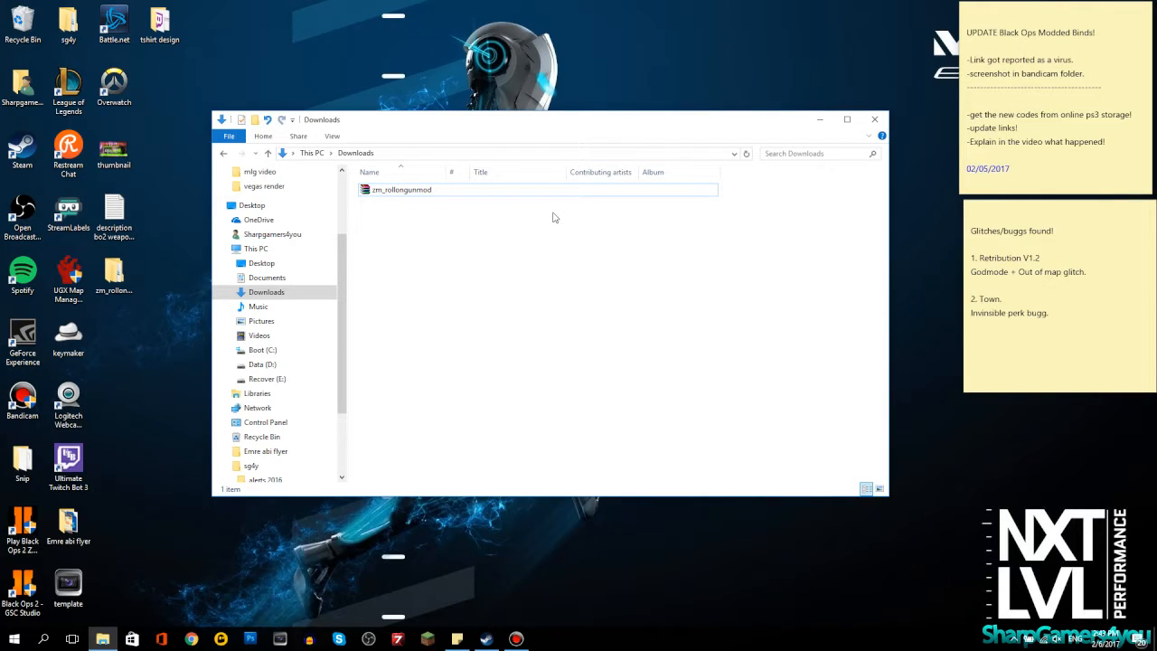
pyautogui.moveTo(784, 148)
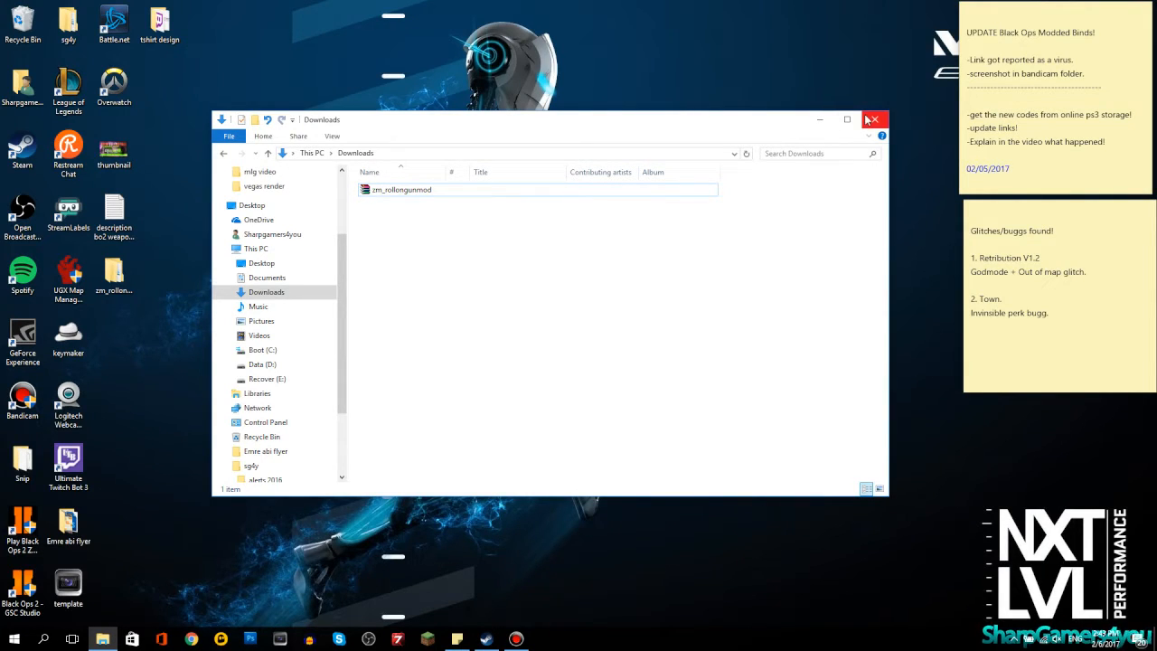
pyautogui.moveTo(873, 119)
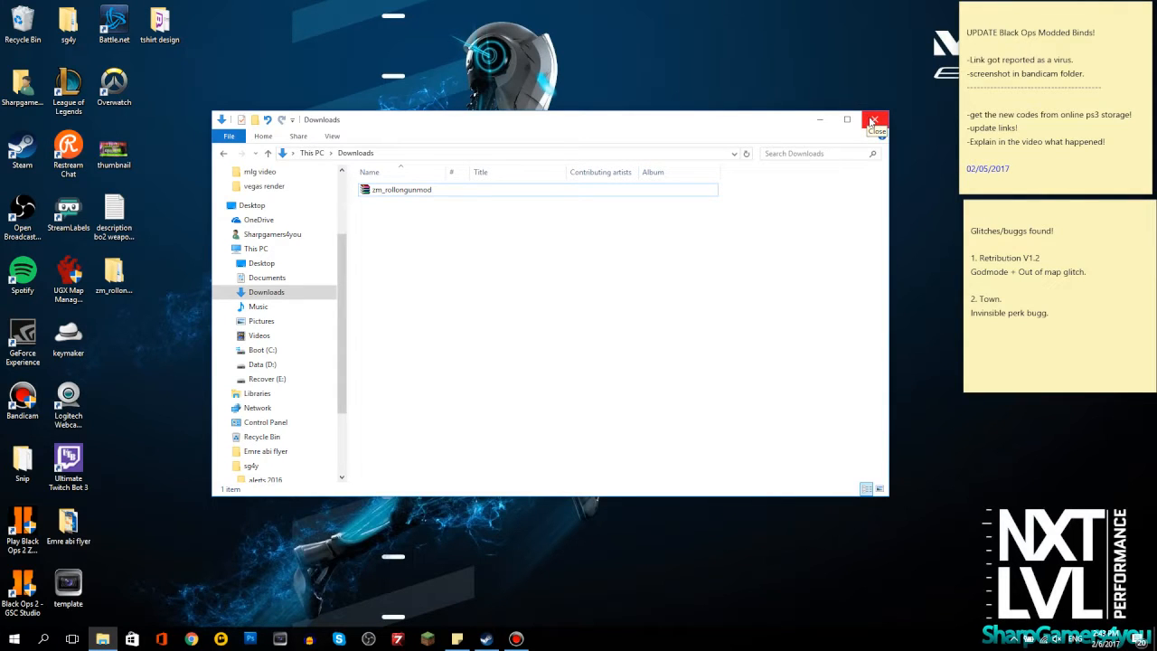
# - Close the Downloads File Explorer window
pyautogui.click(874, 119)
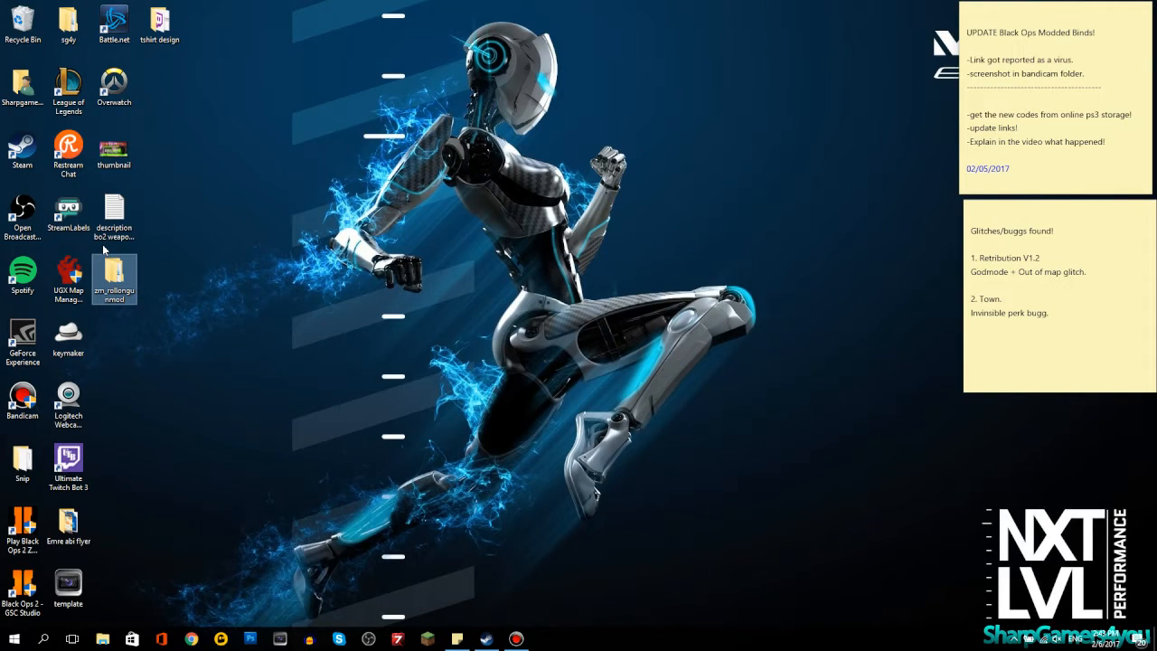
pyautogui.moveTo(189, 275)
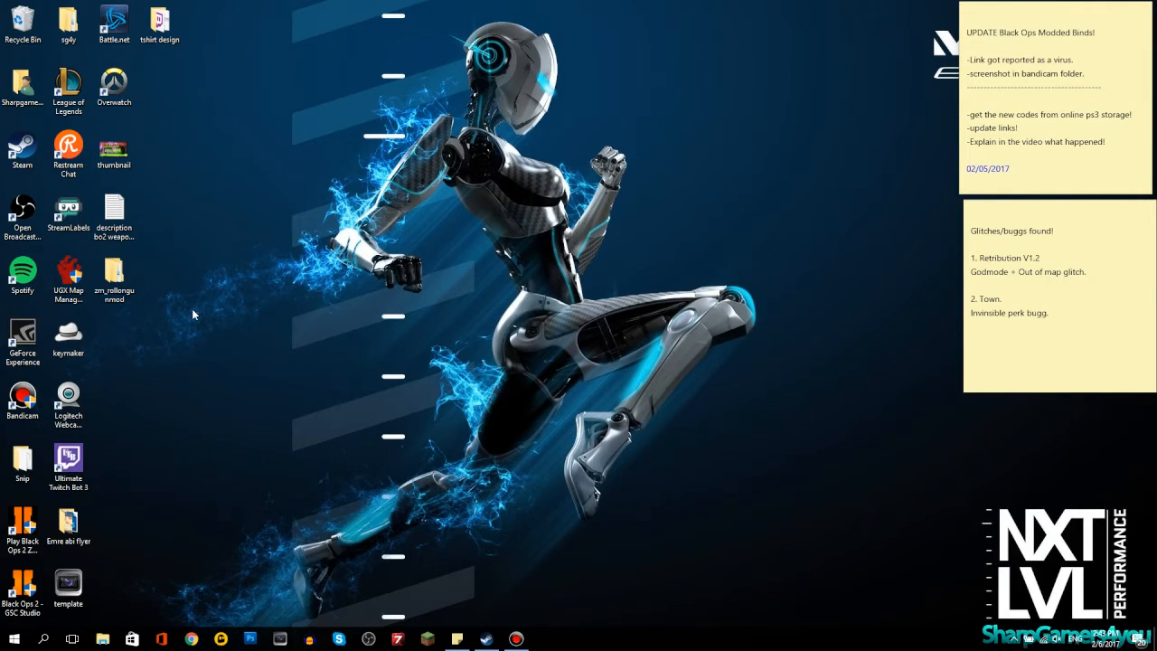
# - Move the zm_rollergunmod desktop folder beside the description bc2 weapons text file
pyautogui.click(114, 271)
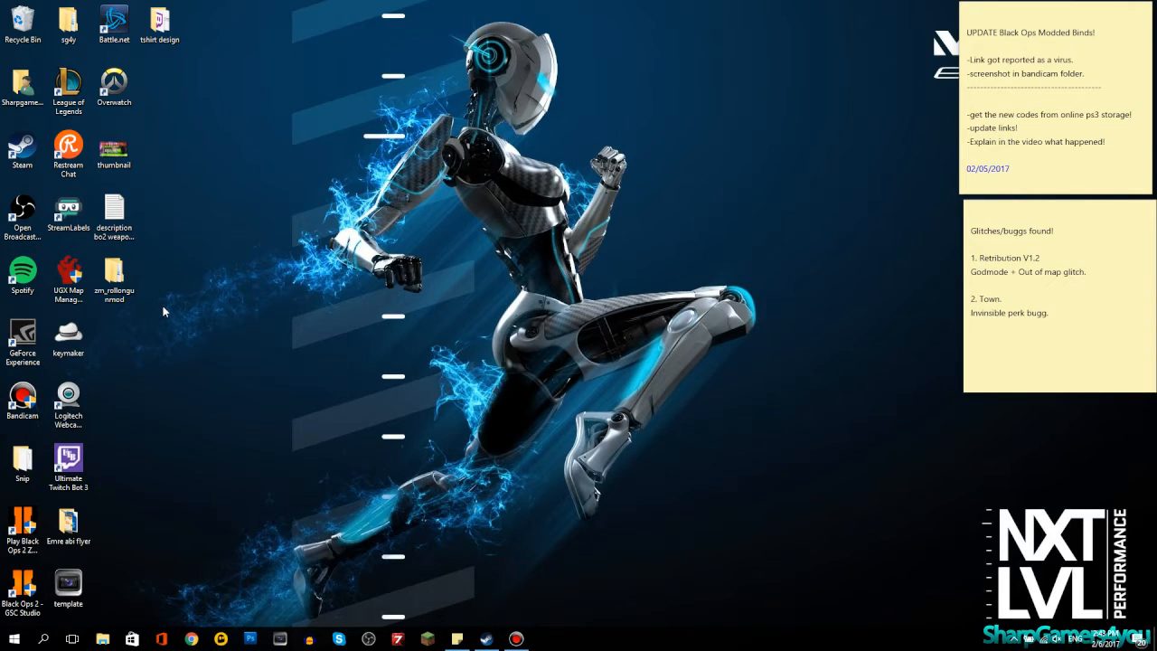
pyautogui.click(114, 271)
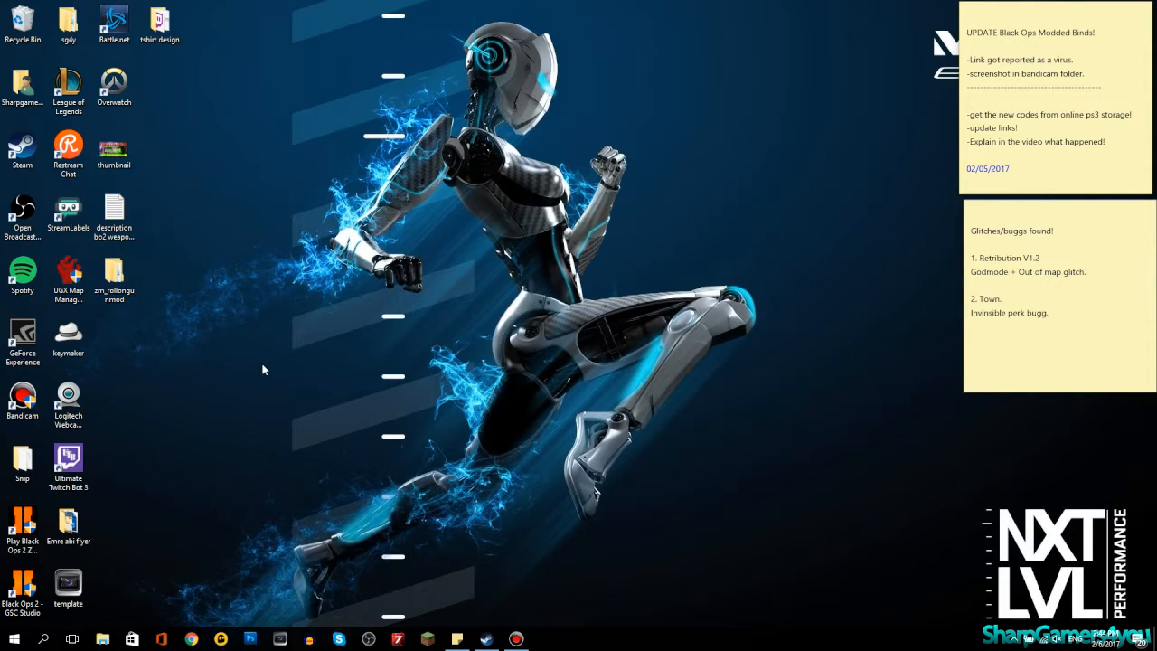
pyautogui.moveTo(170, 322)
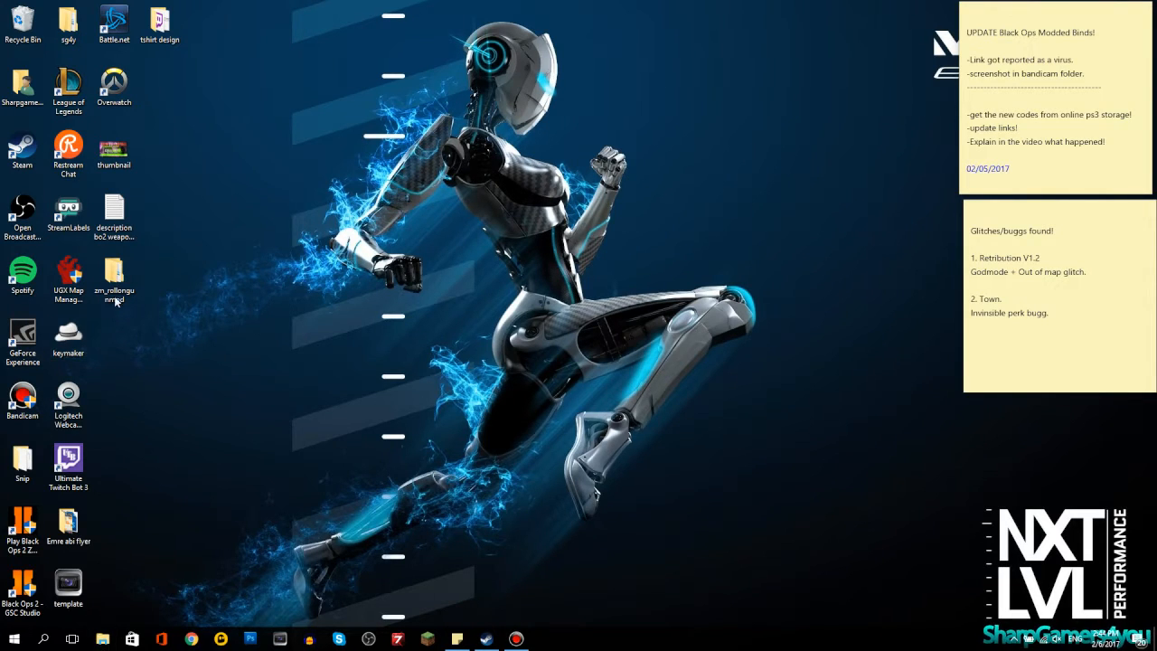
pyautogui.moveTo(114, 280); pyautogui.dragTo(159, 217)
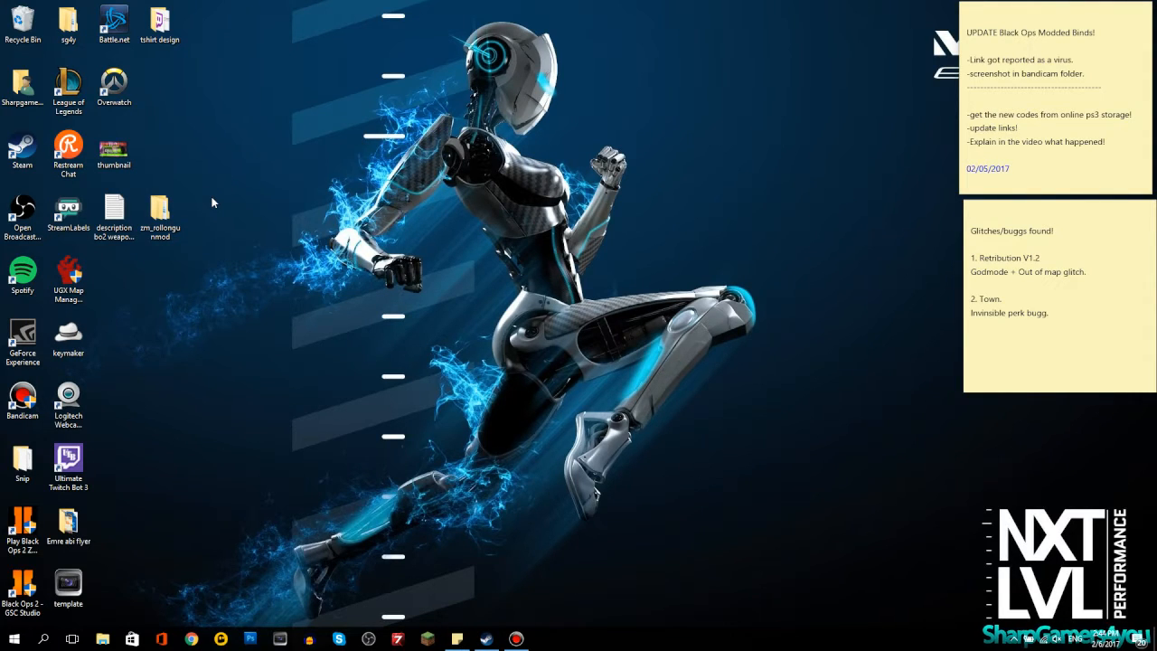
pyautogui.moveTo(206, 215)
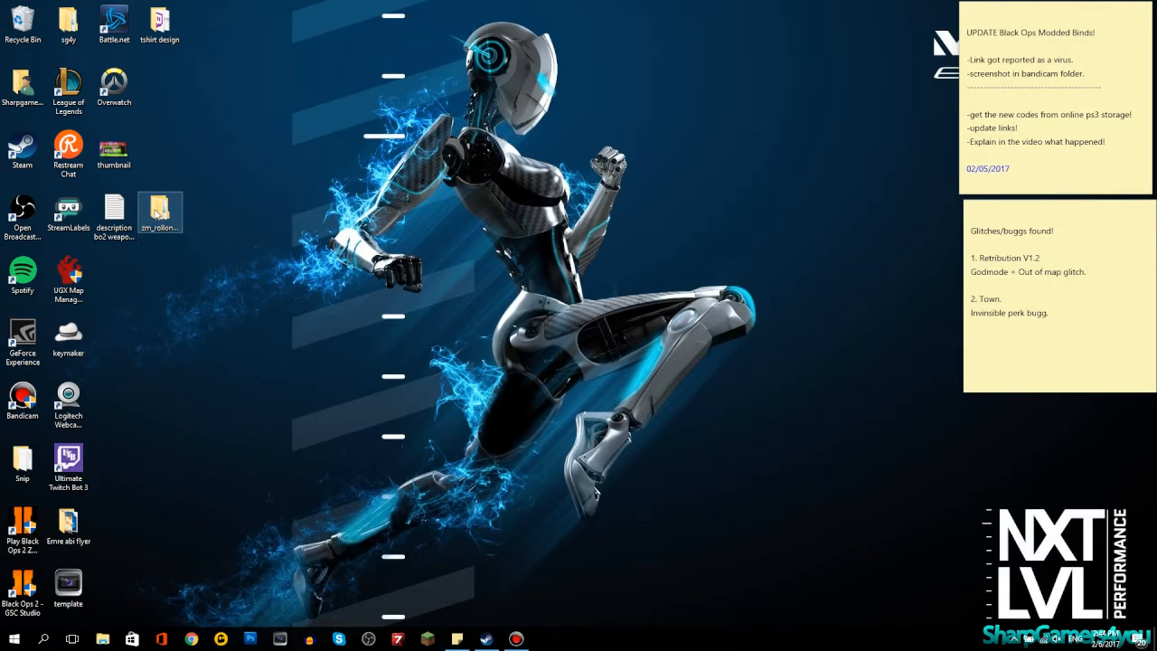
pyautogui.doubleClick(159, 210)
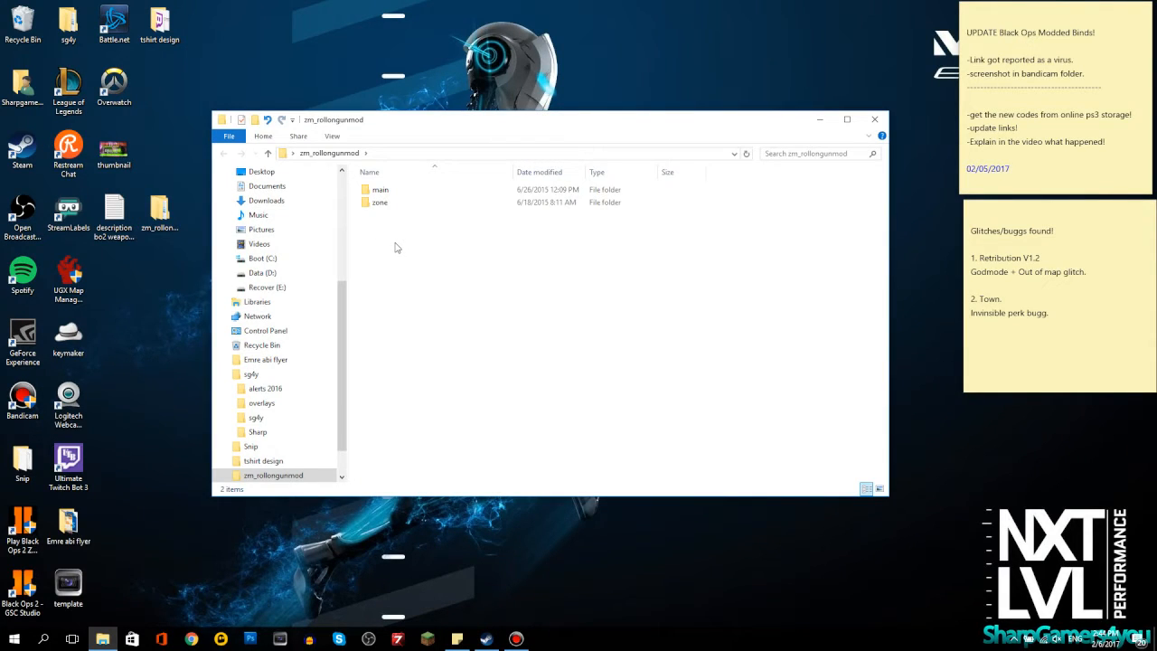
pyautogui.doubleClick(380, 190)
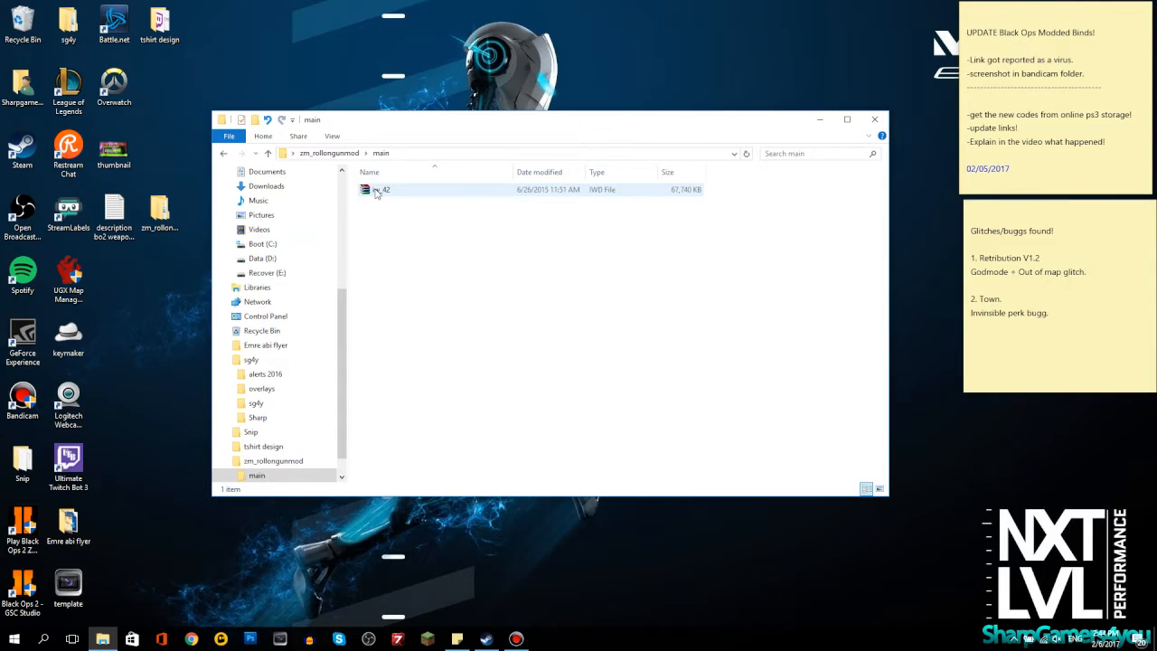
pyautogui.click(380, 190)
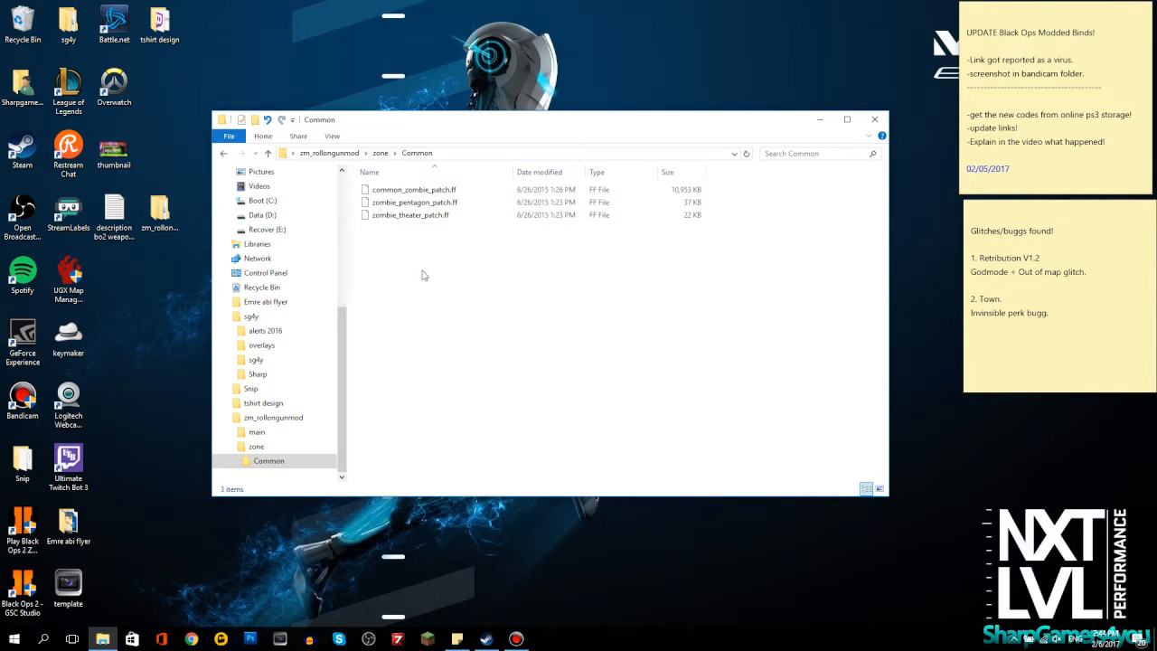
pyautogui.moveTo(430, 271)
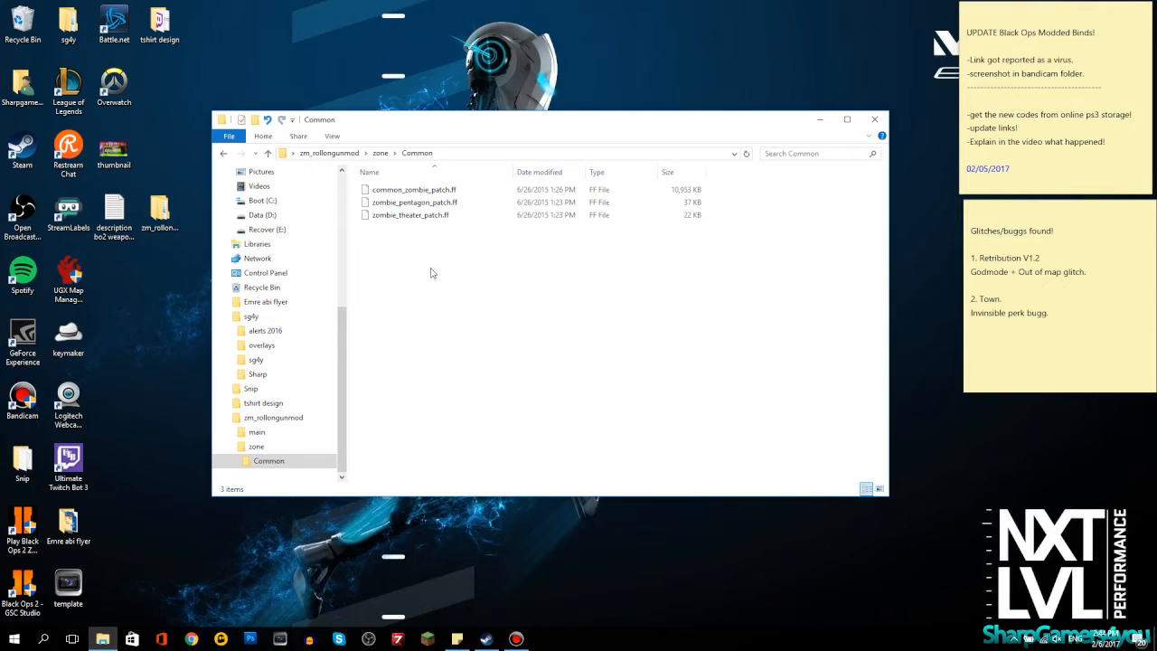
pyautogui.moveTo(427, 228)
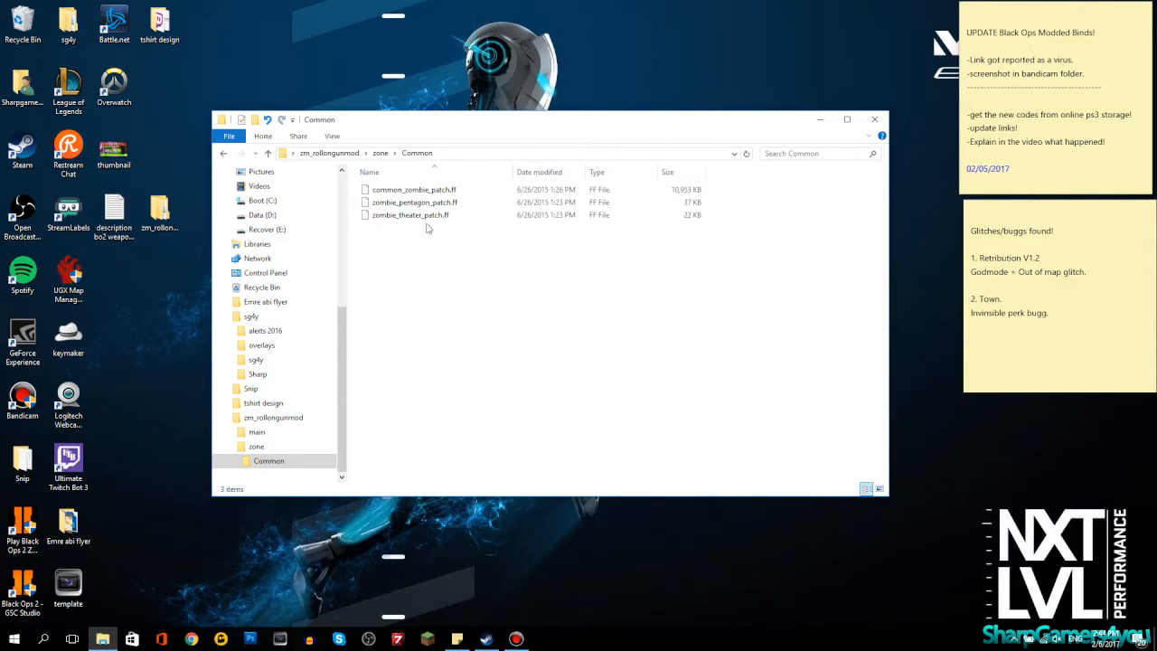
pyautogui.moveTo(462, 235)
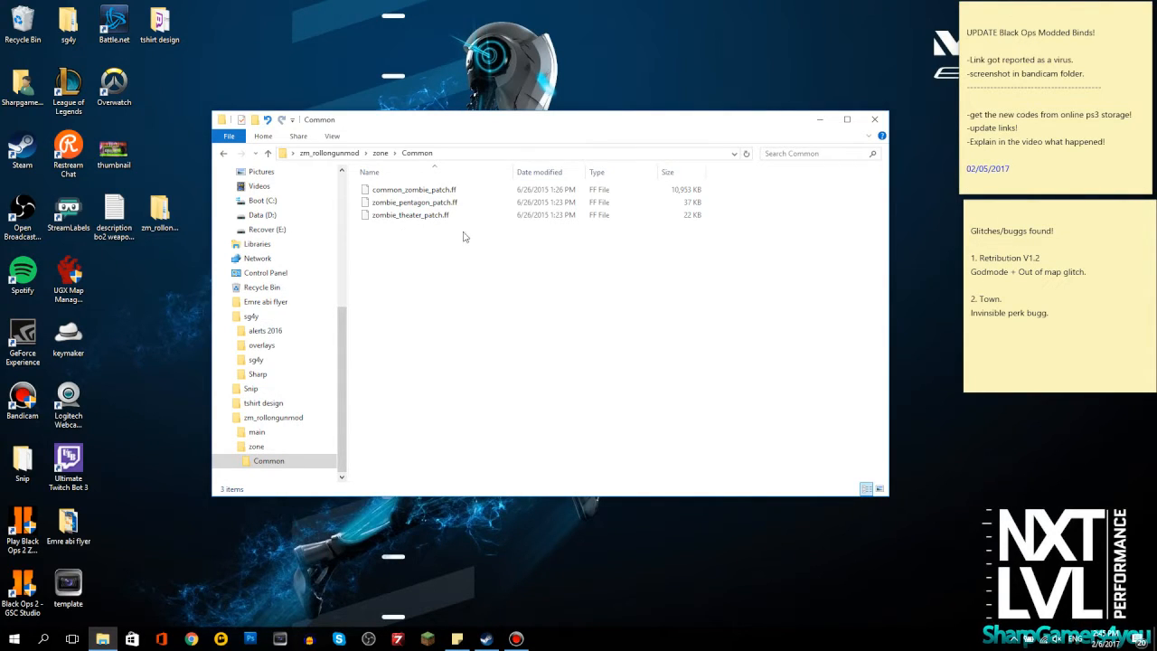
pyautogui.click(410, 215)
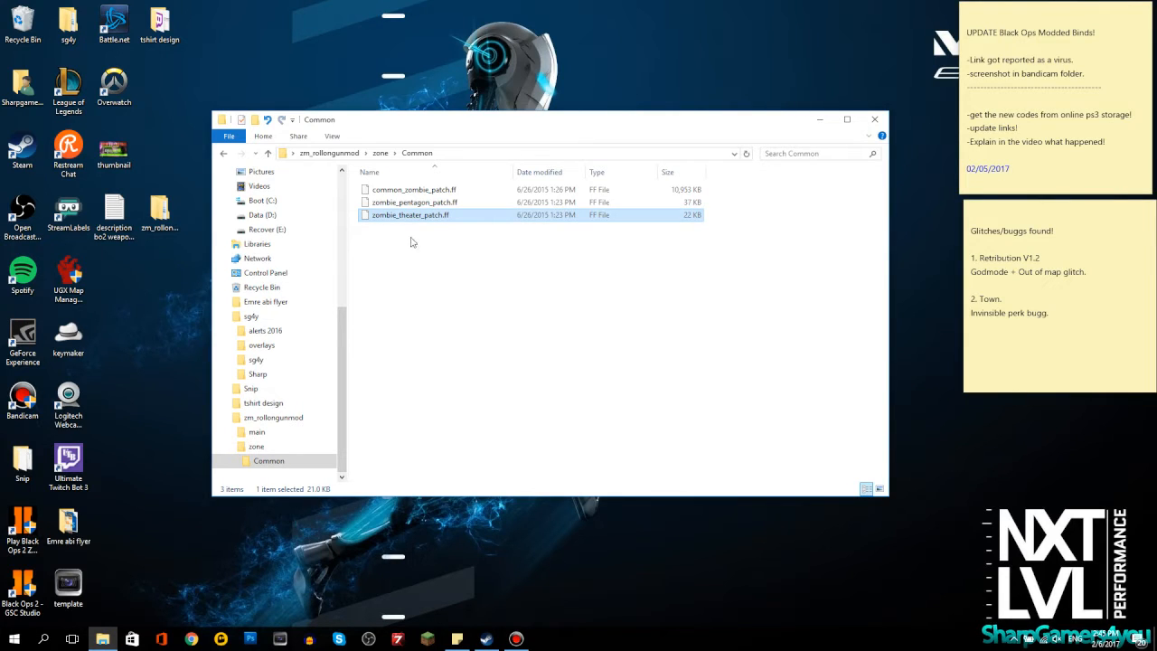
pyautogui.click(413, 202)
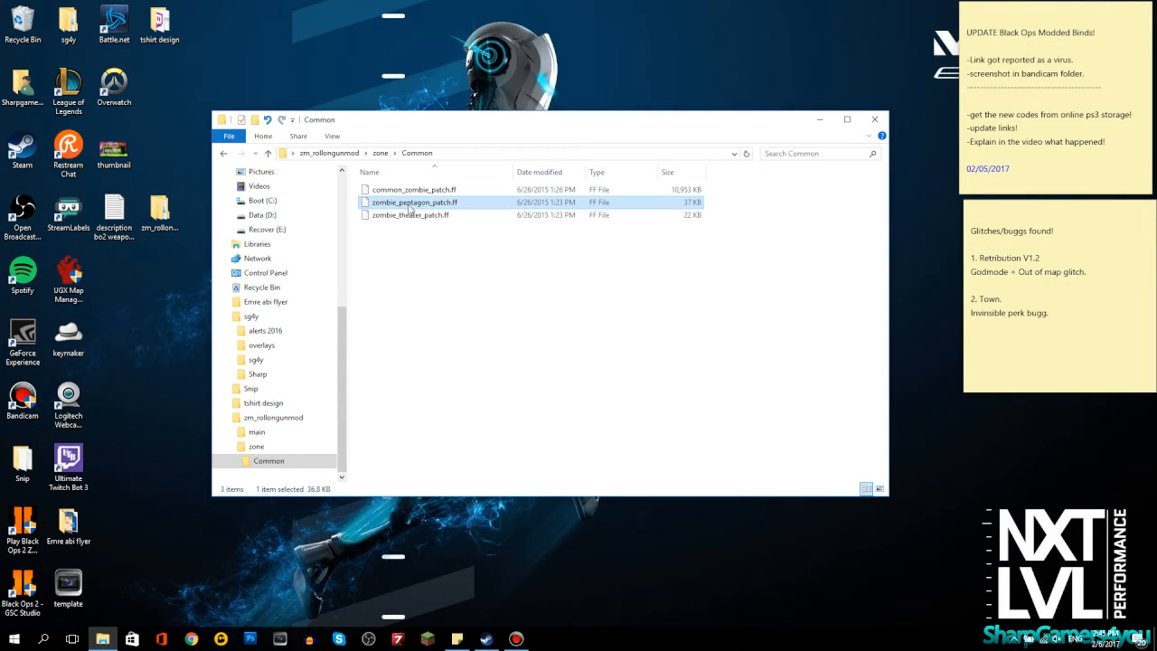
pyautogui.moveTo(370, 239)
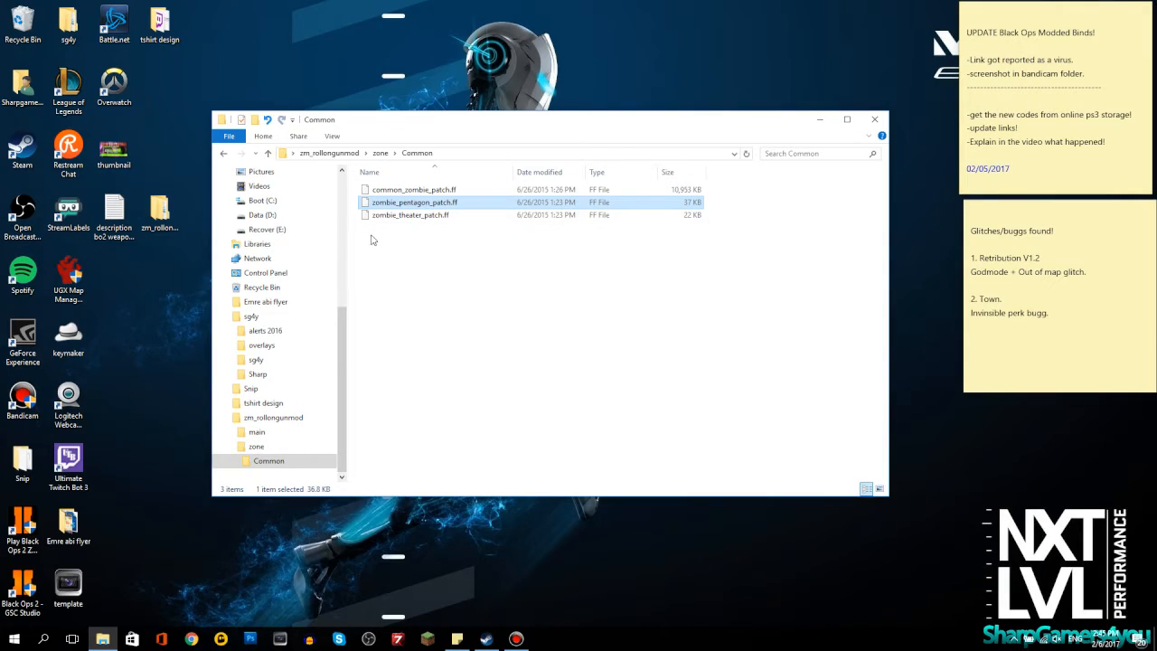
pyautogui.click(414, 189)
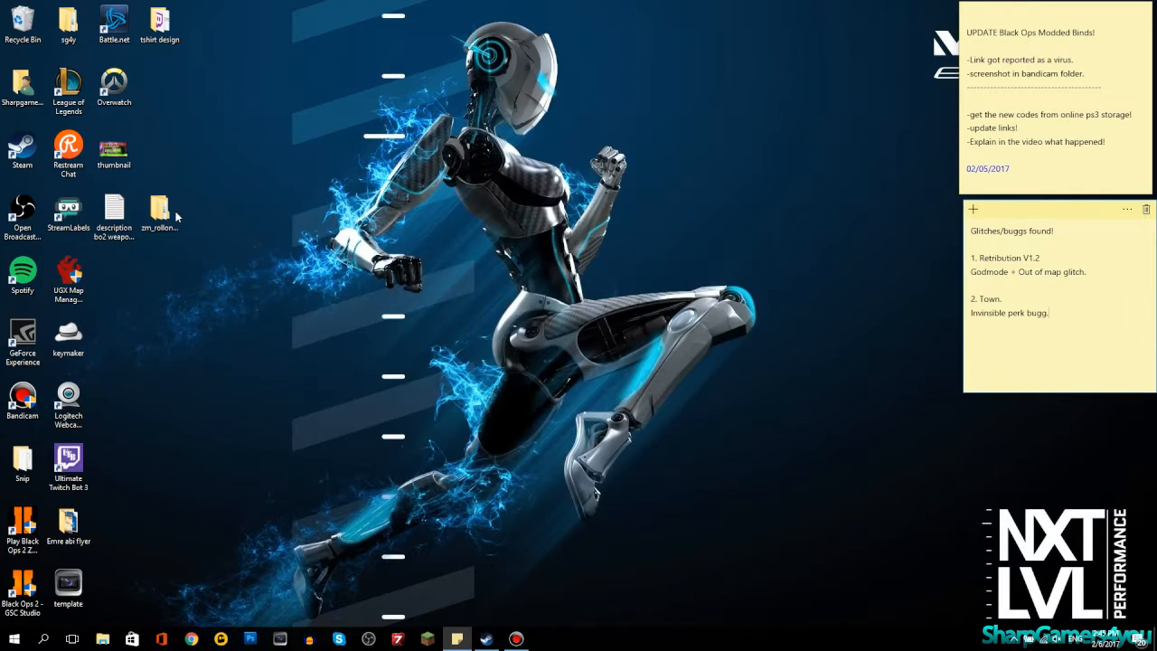
# - Check the zm_rollergunmod folder, then browse to D:\steam\steamapps\common
pyautogui.doubleClick(159, 208)
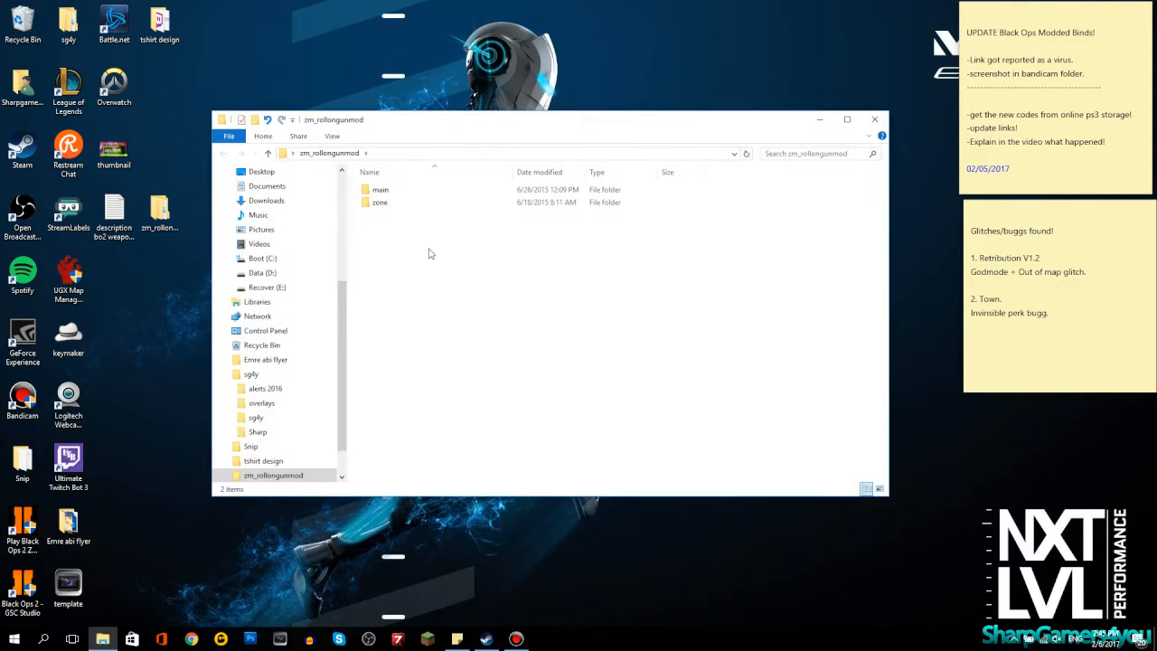
pyautogui.click(874, 119)
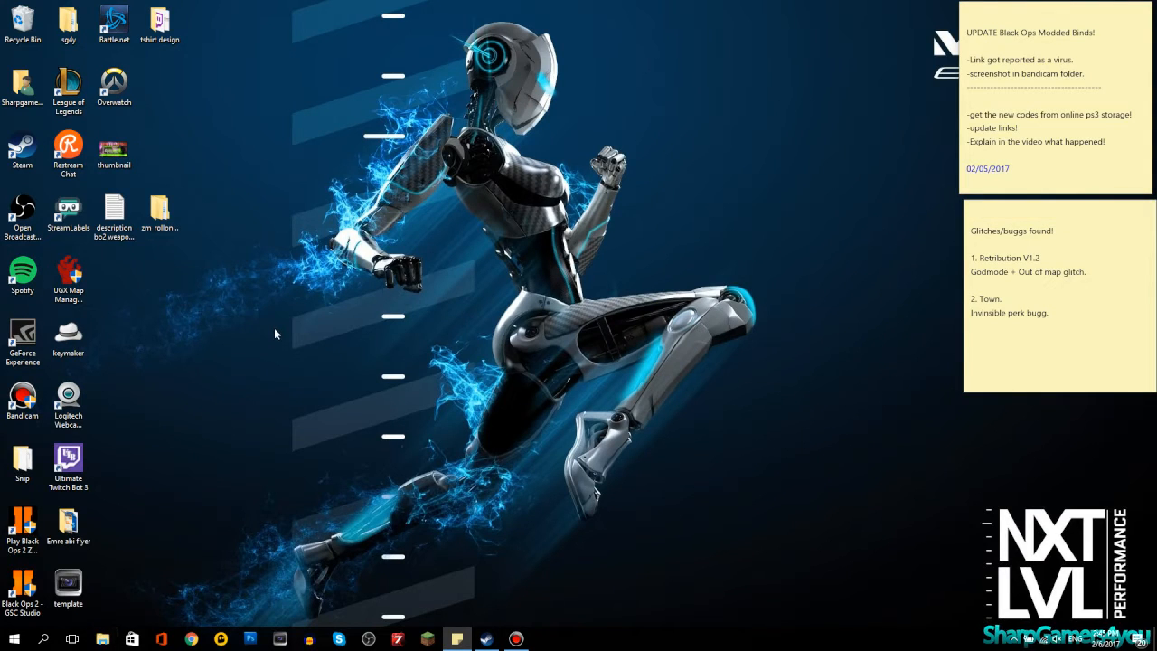
pyautogui.click(101, 640)
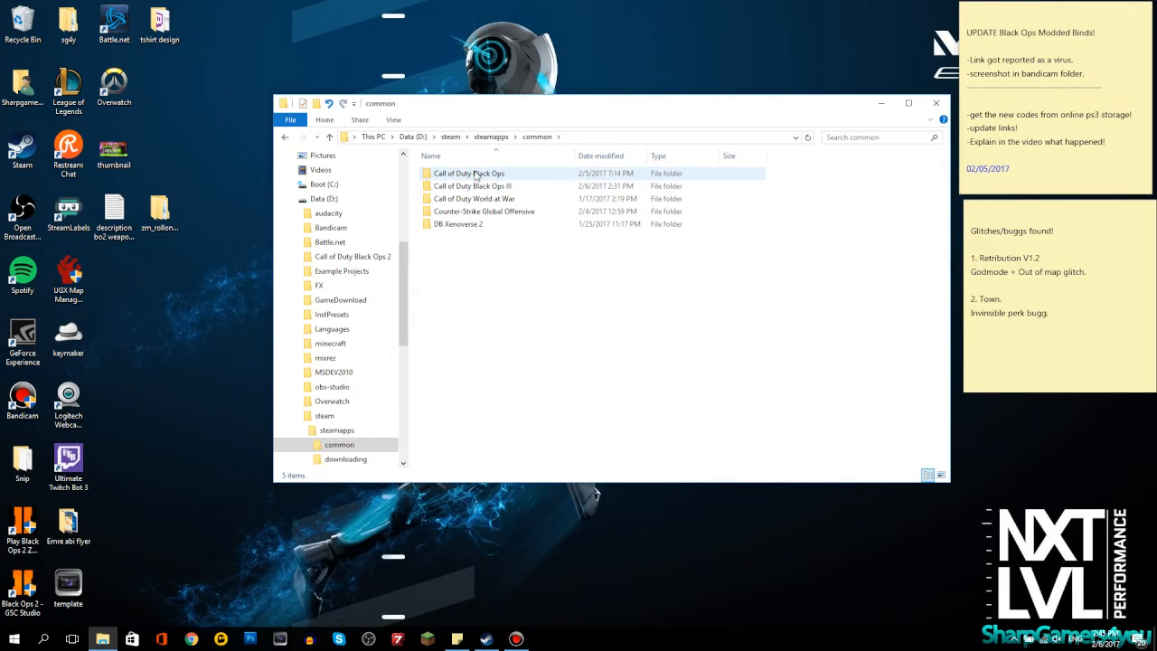
# - Browse the Call of Duty Black Ops folder contents and select the BO_Mods batch file
pyautogui.doubleClick(468, 173)
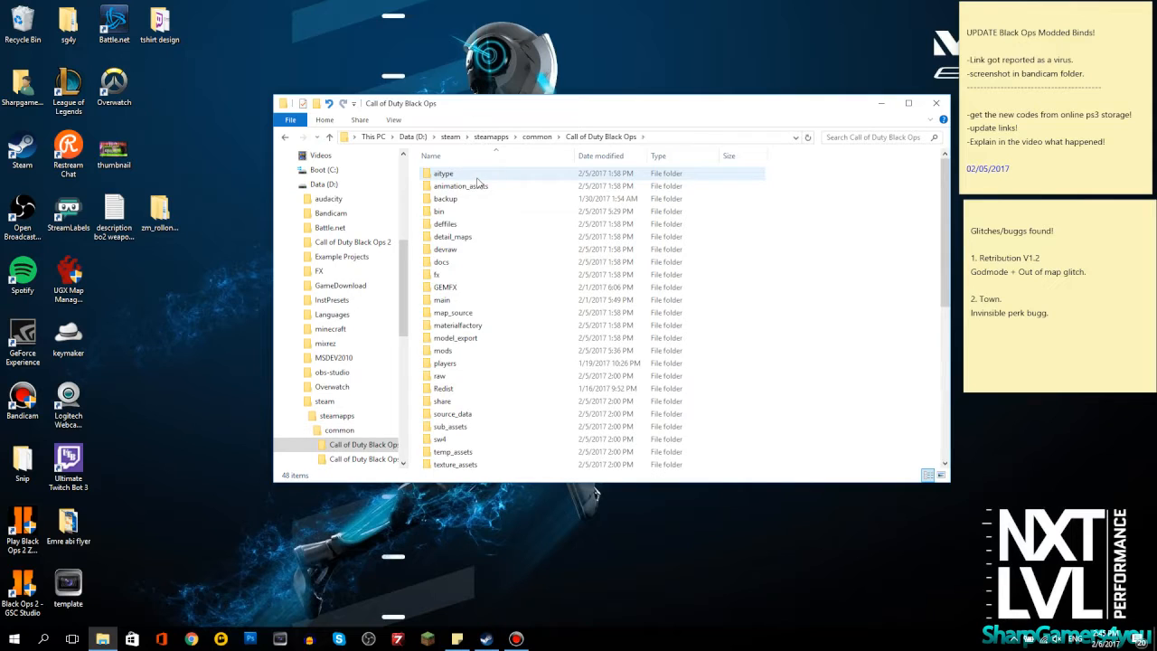
pyautogui.scroll(-3)
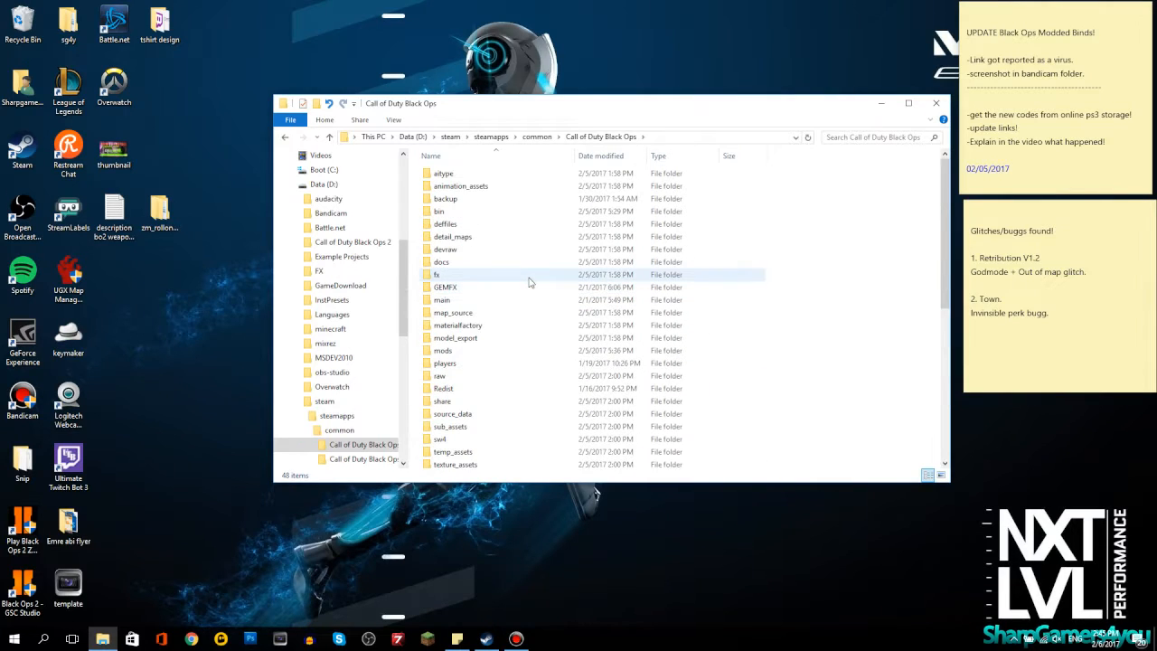
pyautogui.scroll(-3)
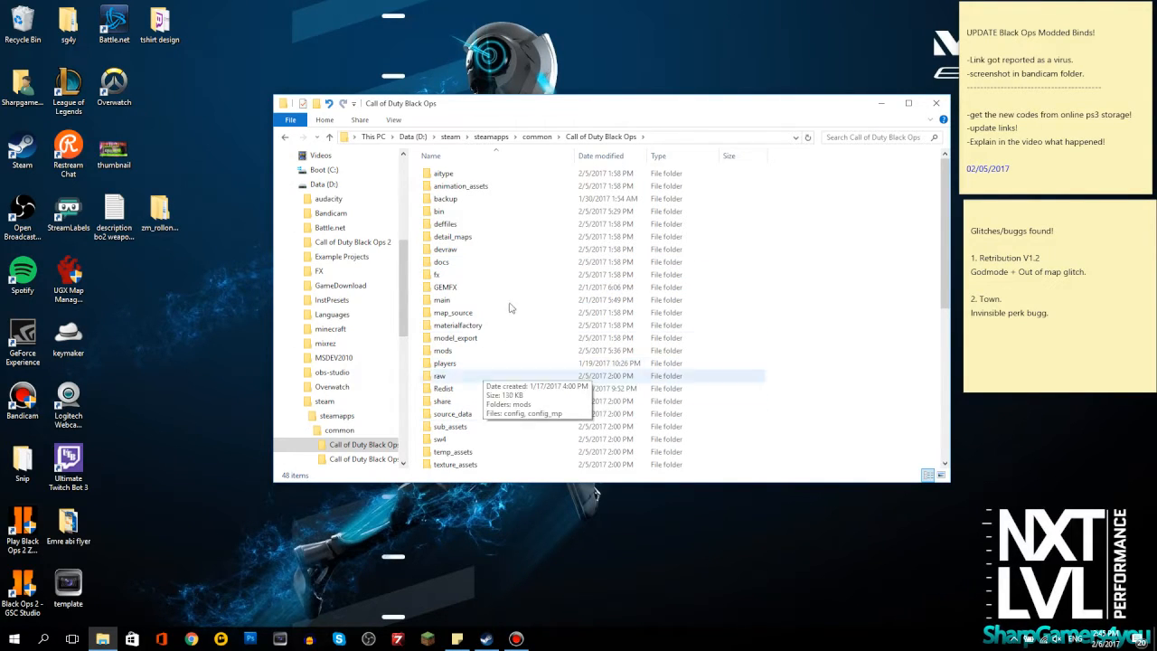
pyautogui.scroll(-3)
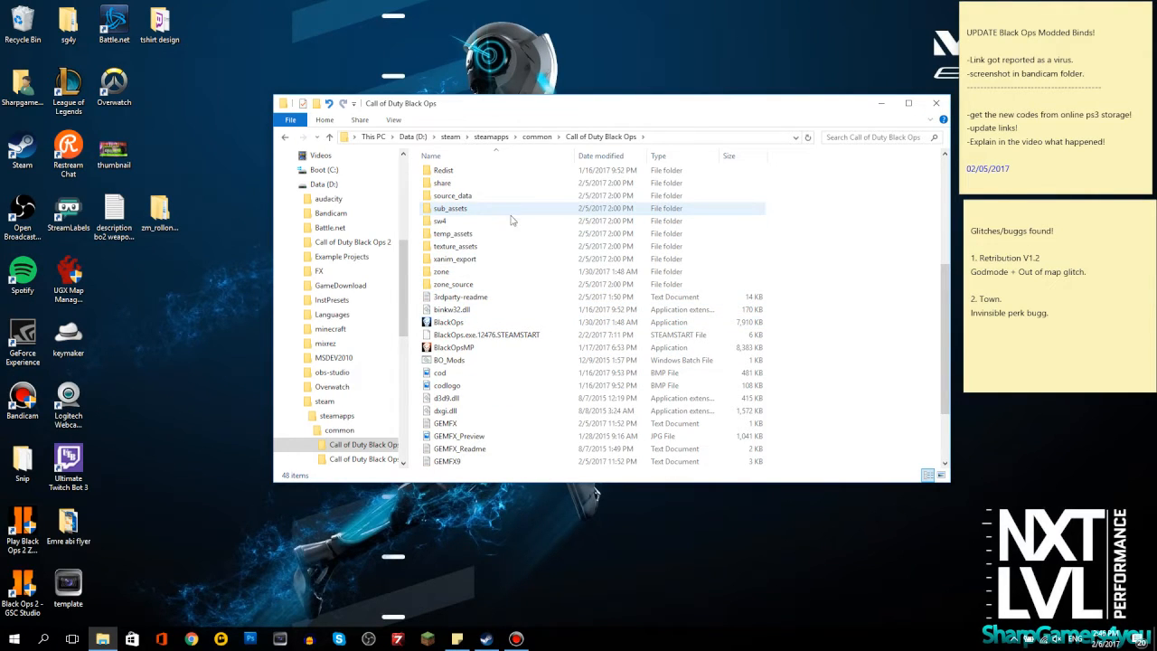
pyautogui.scroll(-3)
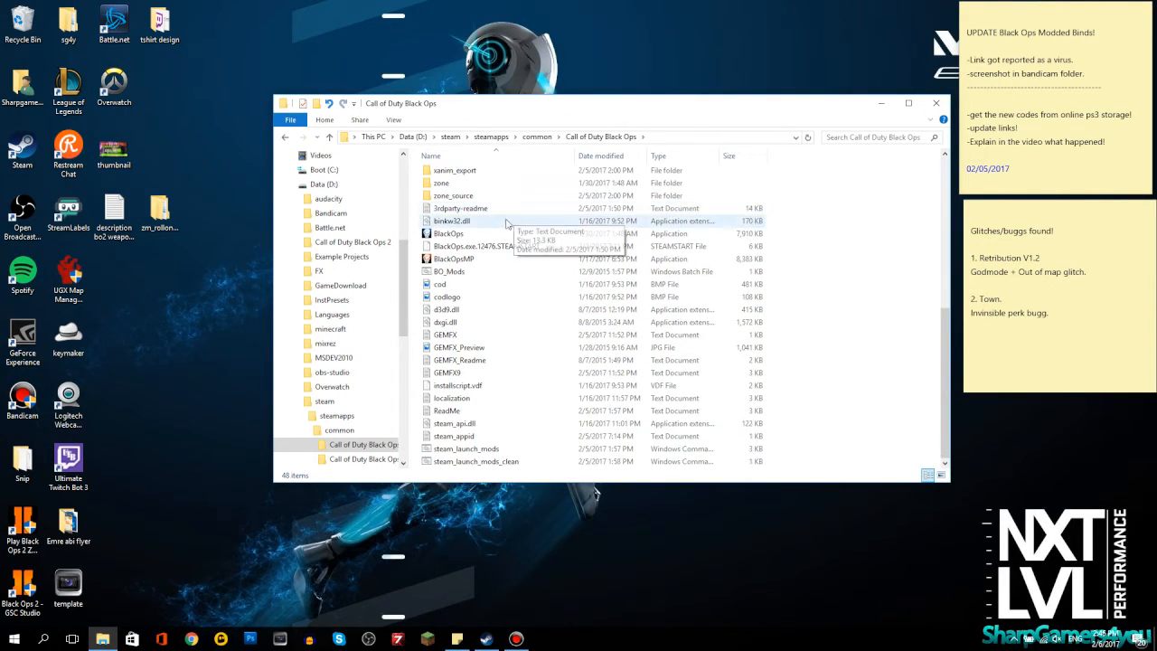
pyautogui.click(449, 271)
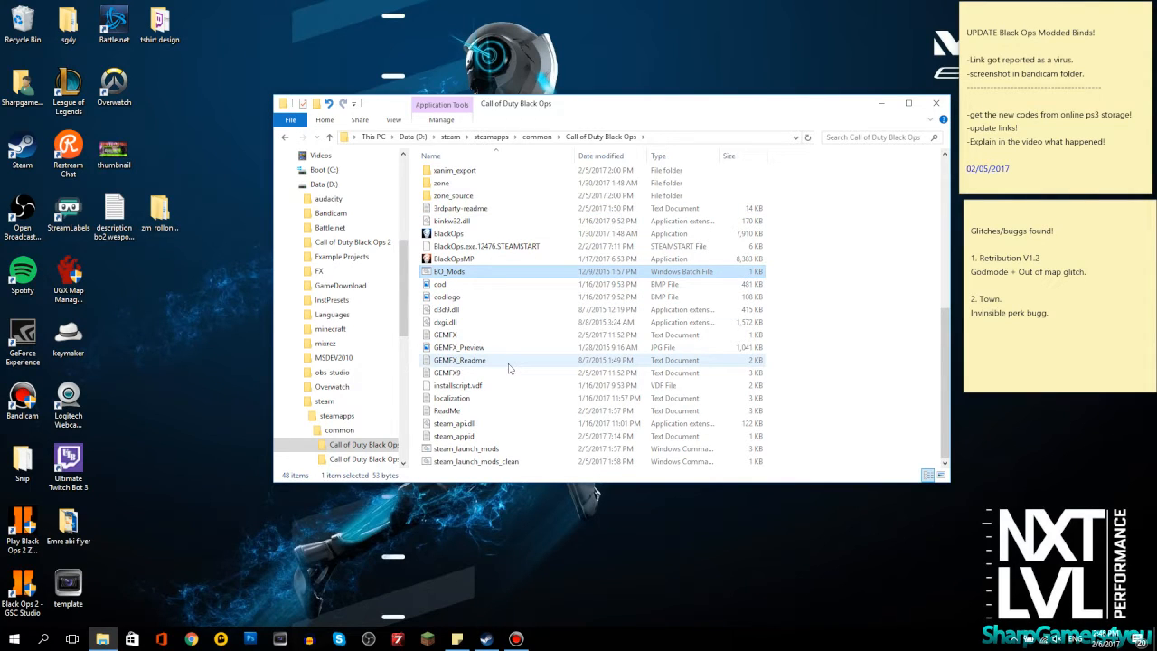
pyautogui.click(452, 259)
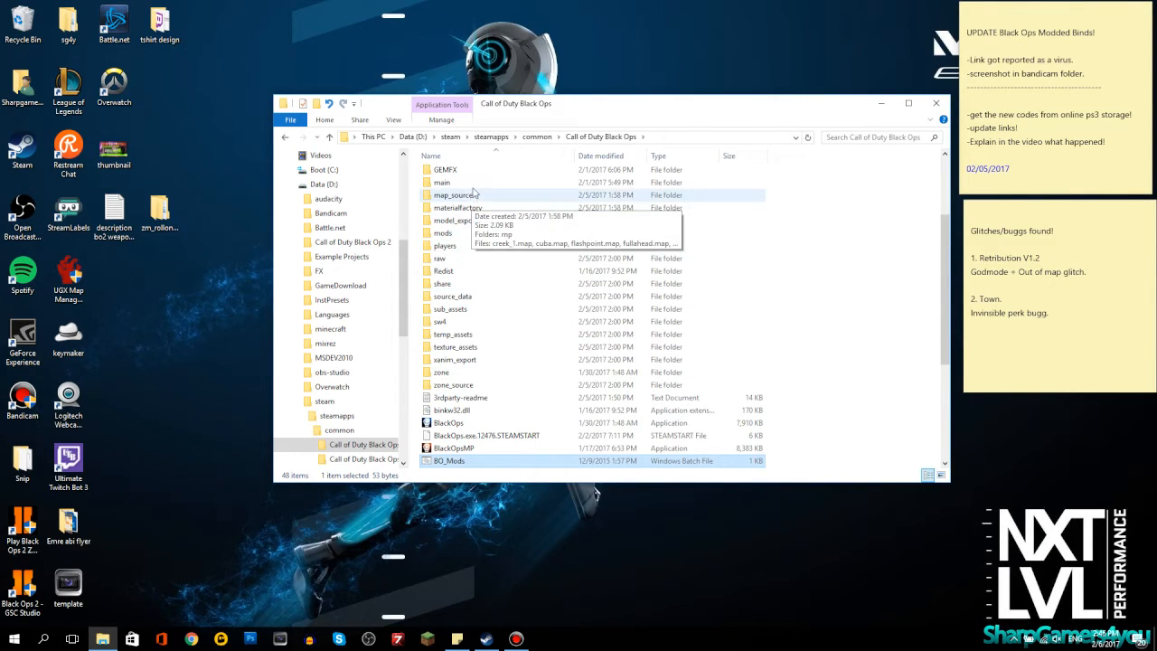
# - View the Black Ops main folder's IWD archives and localized English files
pyautogui.doubleClick(441, 180)
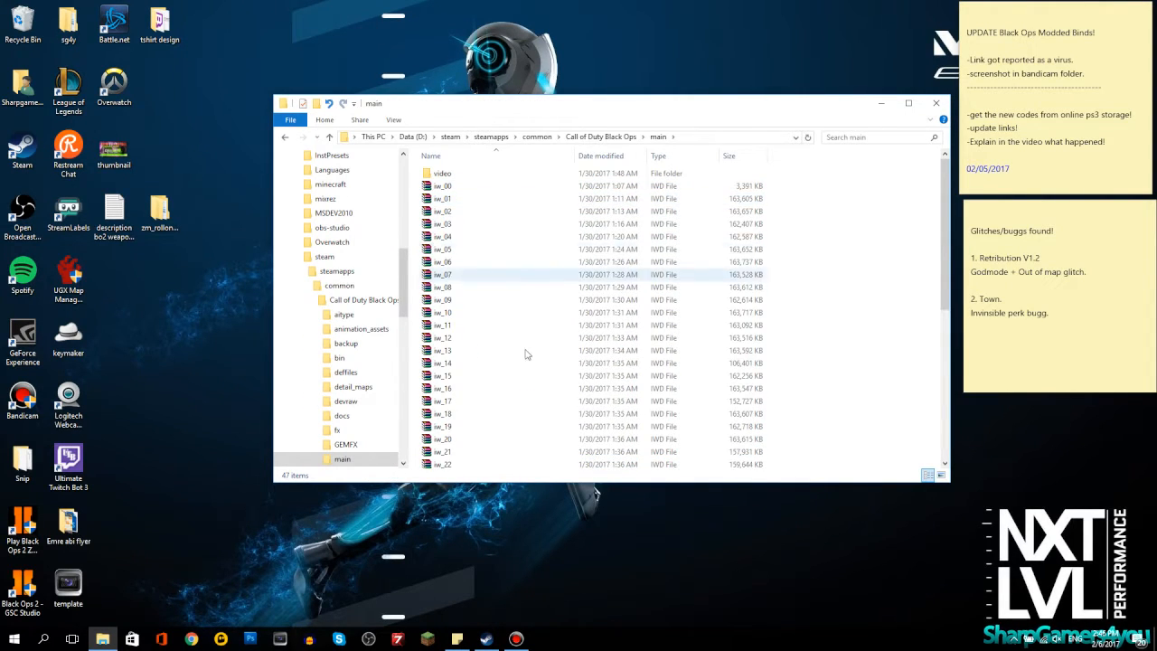
pyautogui.scroll(-3)
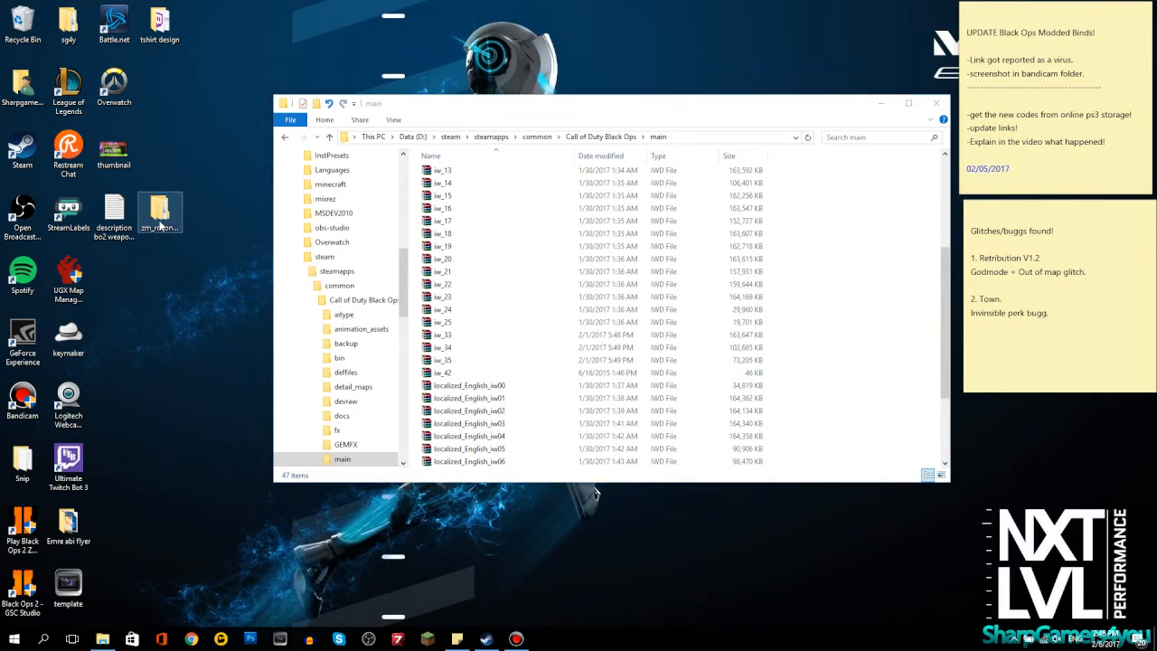
# - Copy the Black Ops main and zone folders into the backup folder, reaching the 225-file conflict prompt
pyautogui.doubleClick(159, 213)
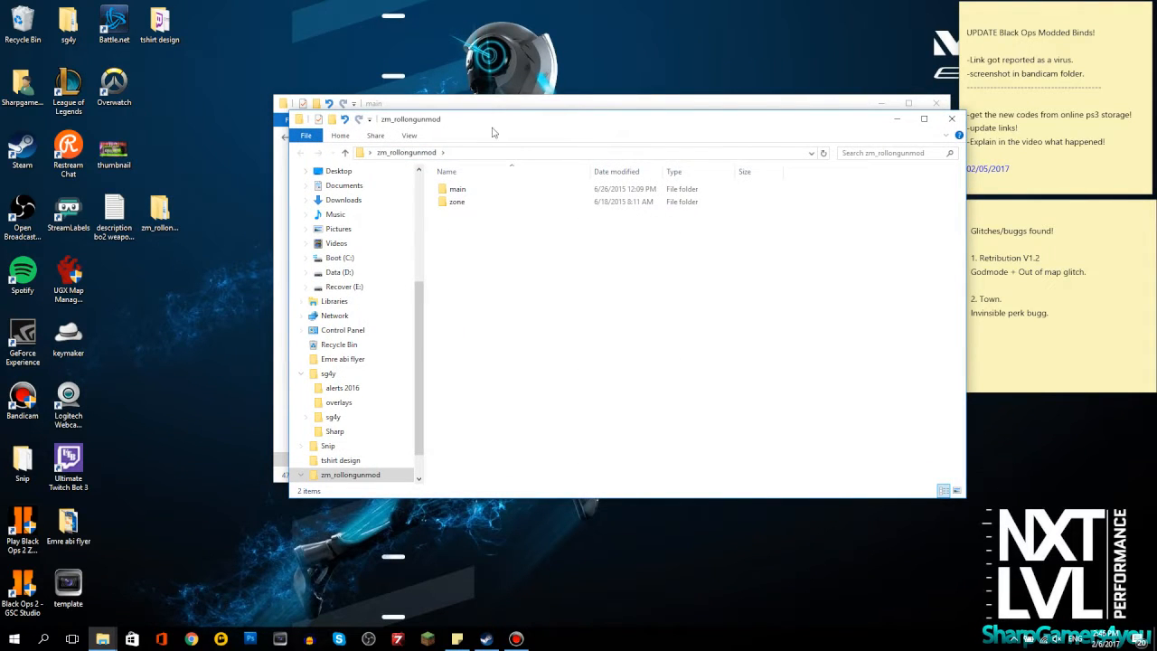
pyautogui.doubleClick(455, 190)
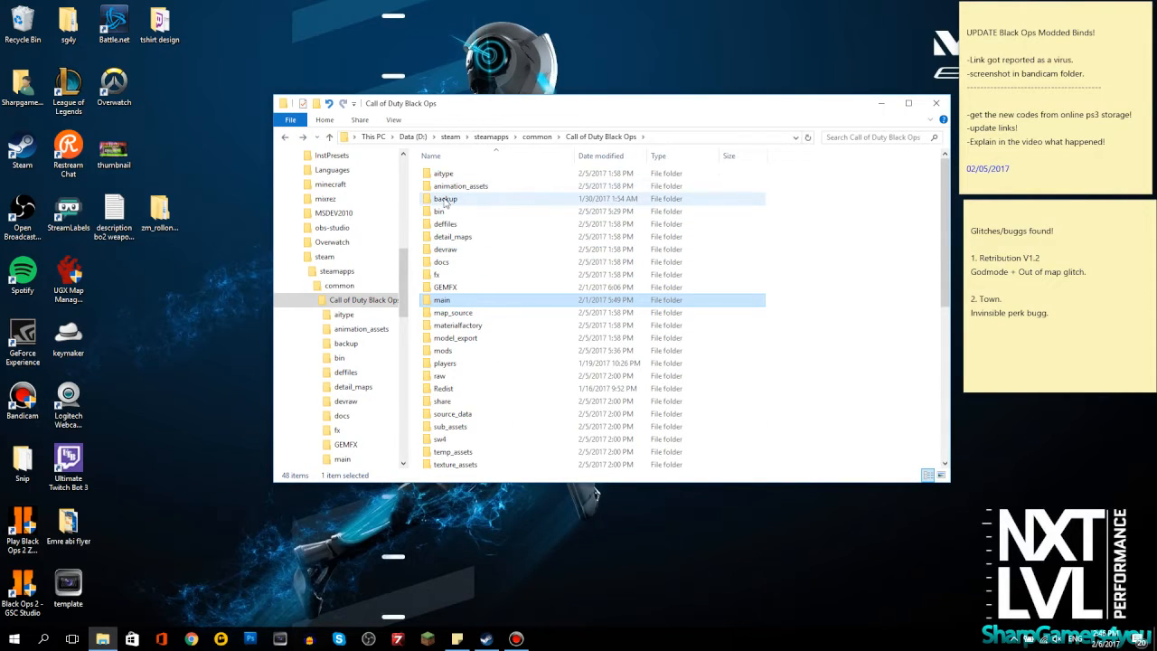
pyautogui.doubleClick(445, 197)
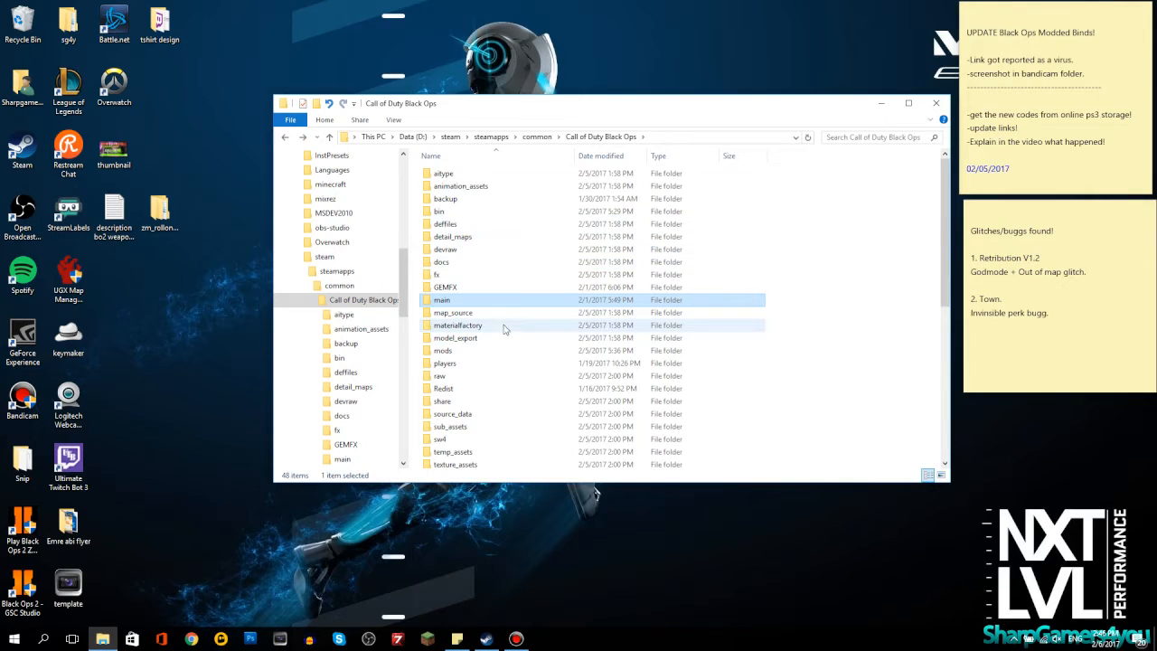
pyautogui.scroll(-3)
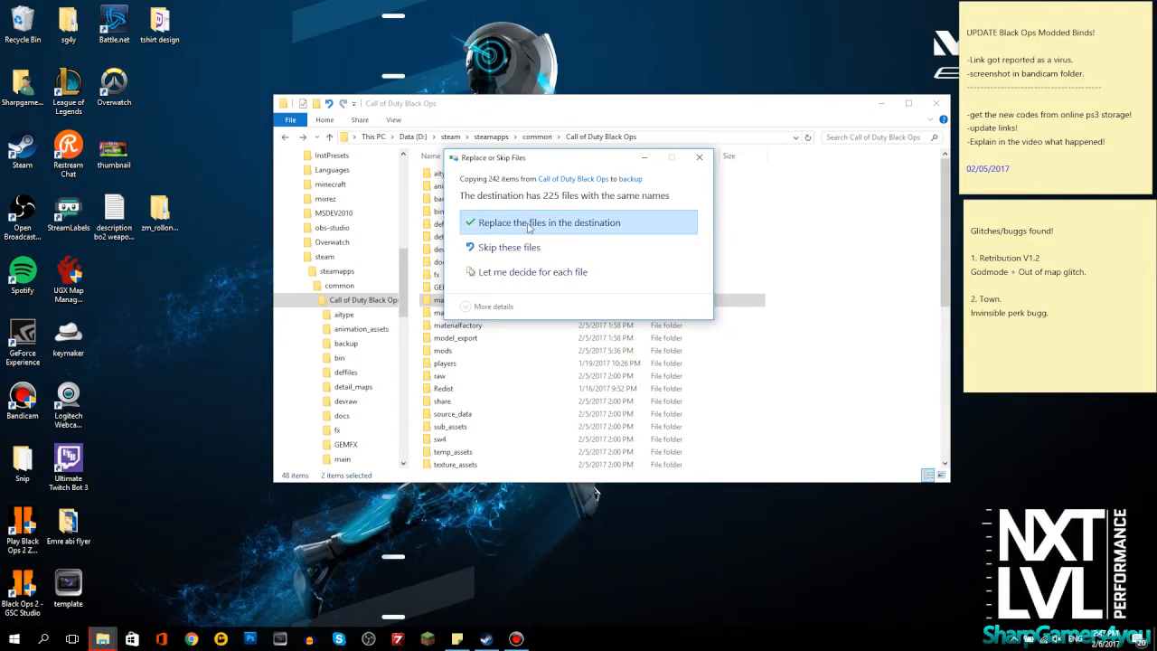
# - Replace the 225 same-named files so main and zone finish copying into backup
pyautogui.click(550, 222)
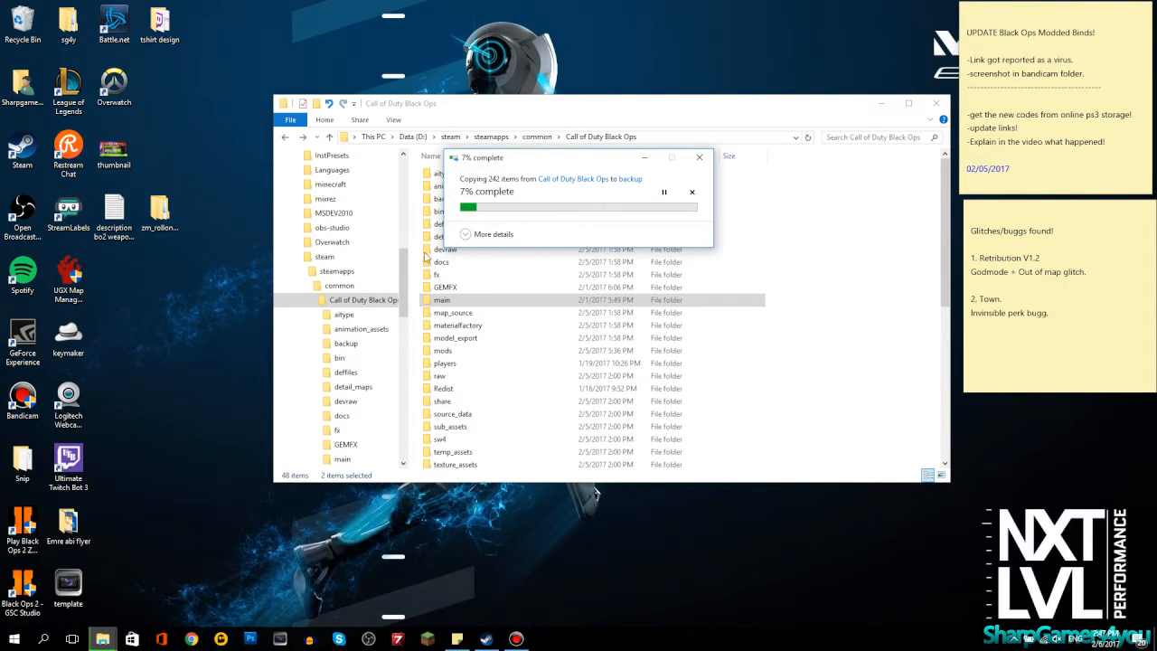
pyautogui.click(363, 300)
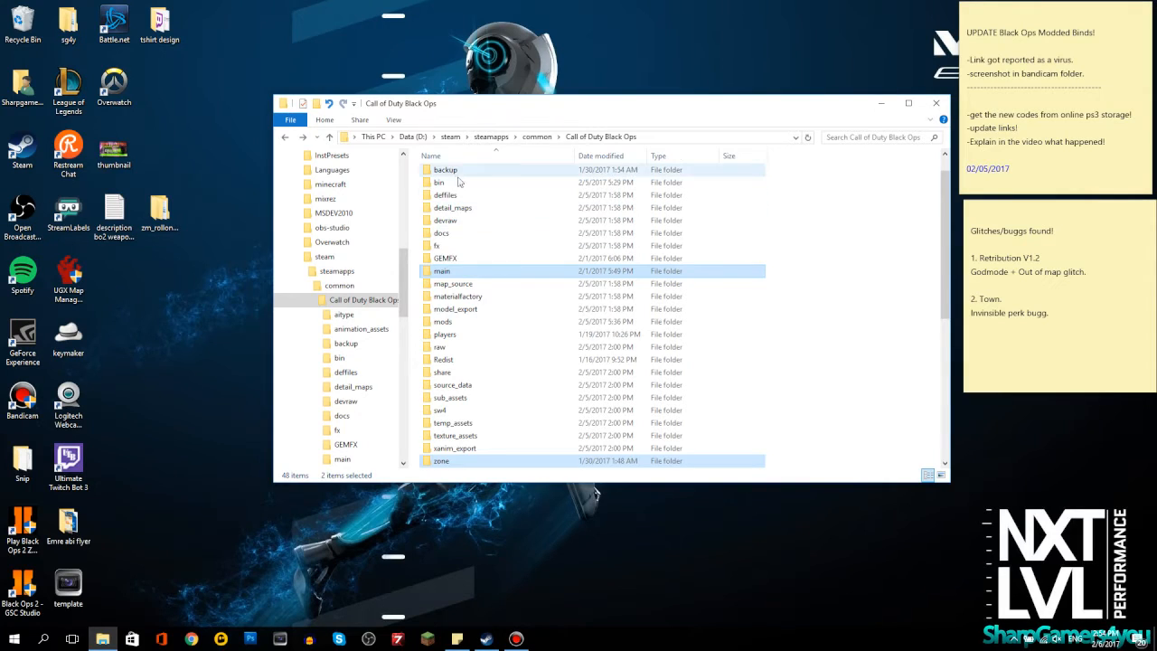
pyautogui.moveTo(441, 181)
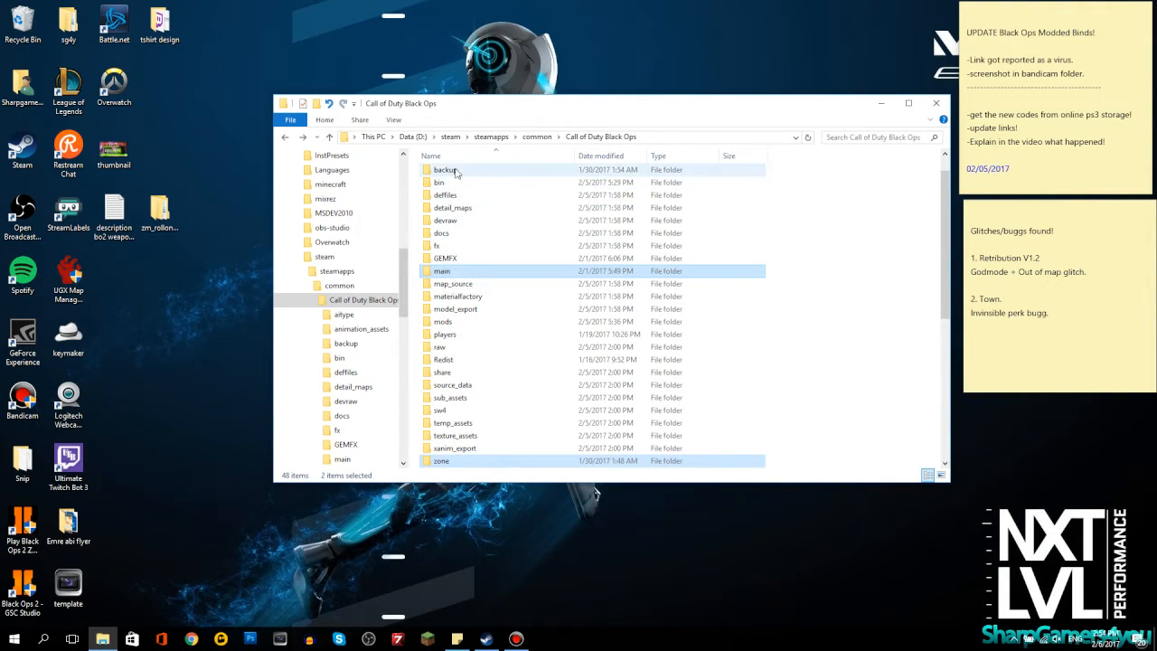
pyautogui.doubleClick(444, 170)
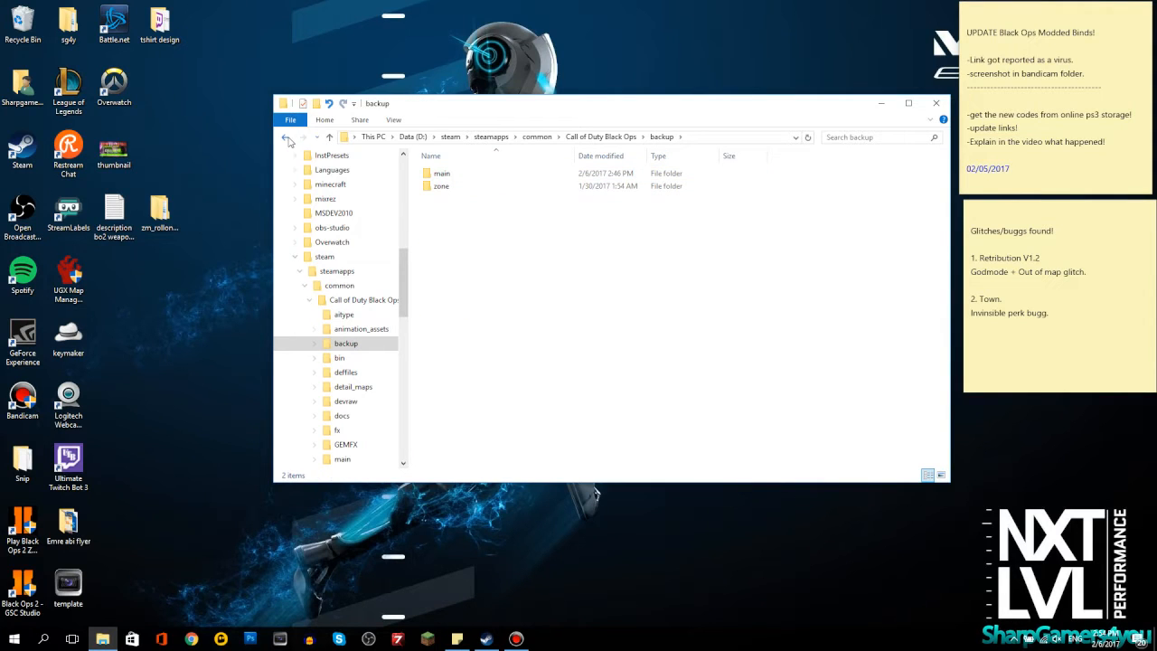
pyautogui.click(286, 138)
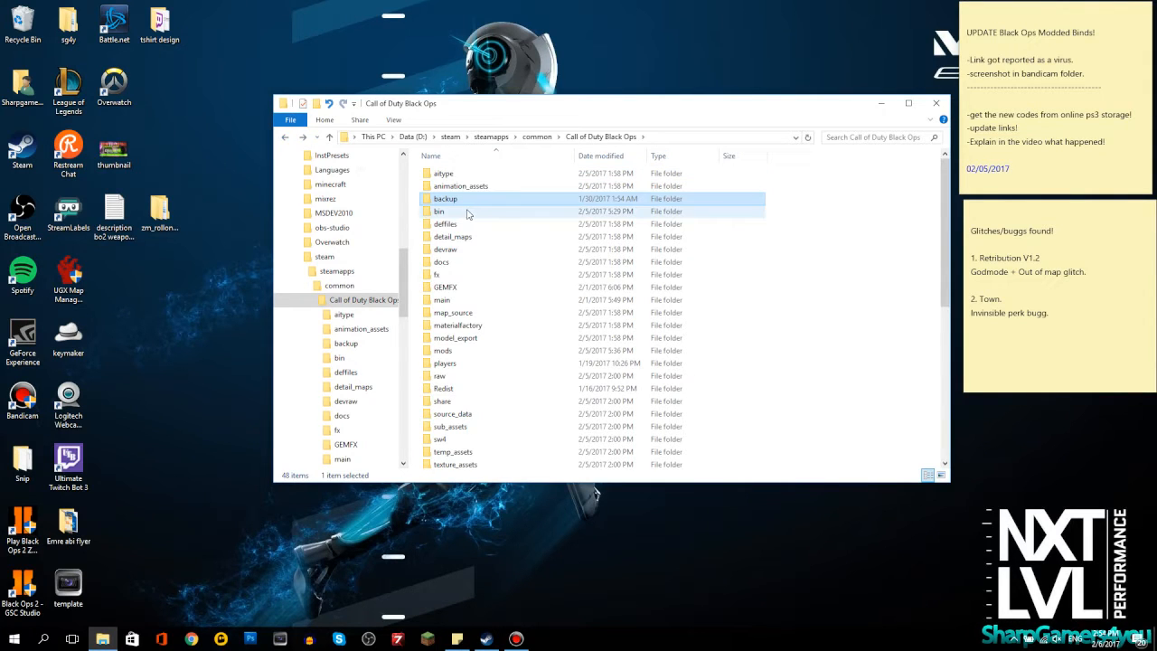
pyautogui.moveTo(456, 209)
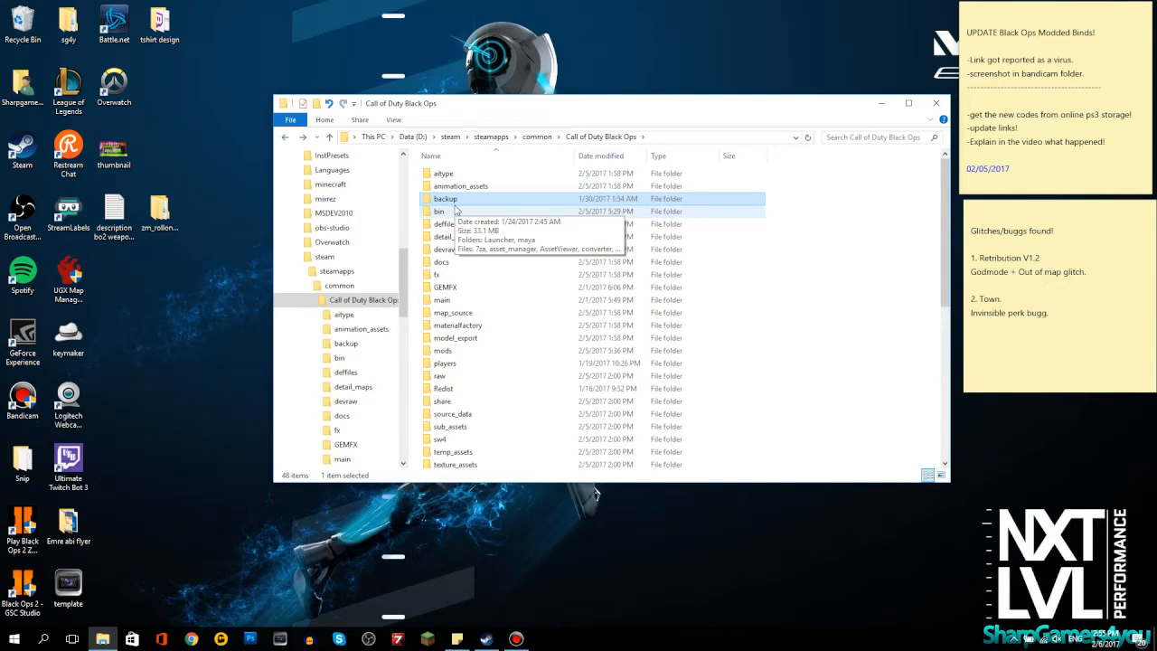
pyautogui.doubleClick(444, 197)
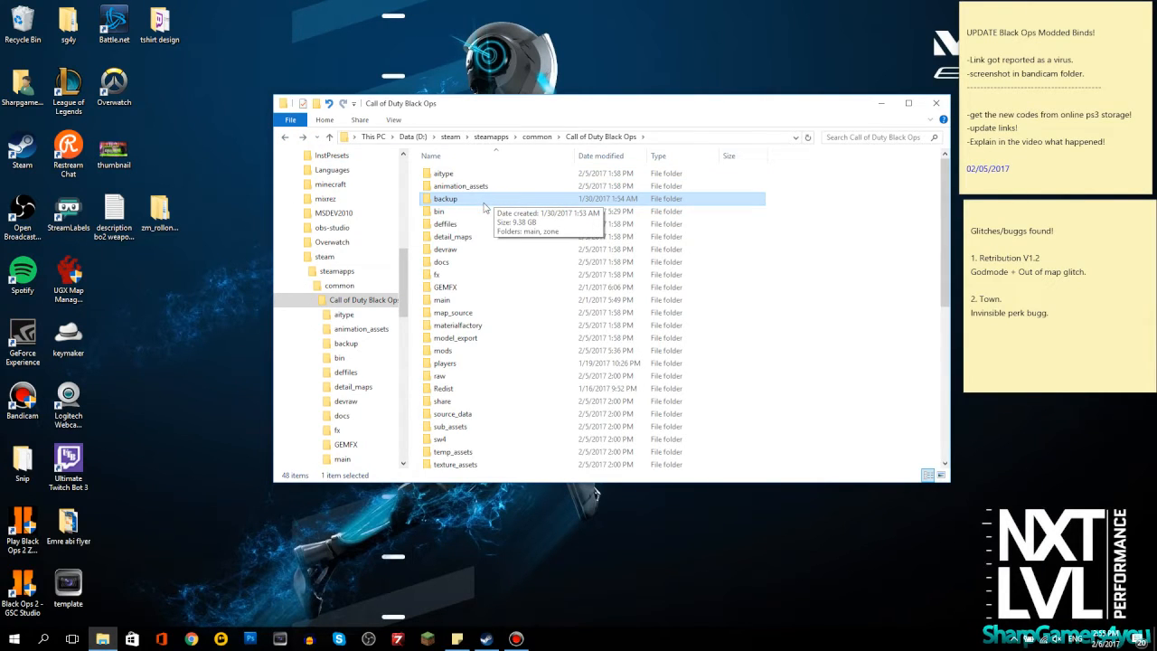
pyautogui.scroll(-3)
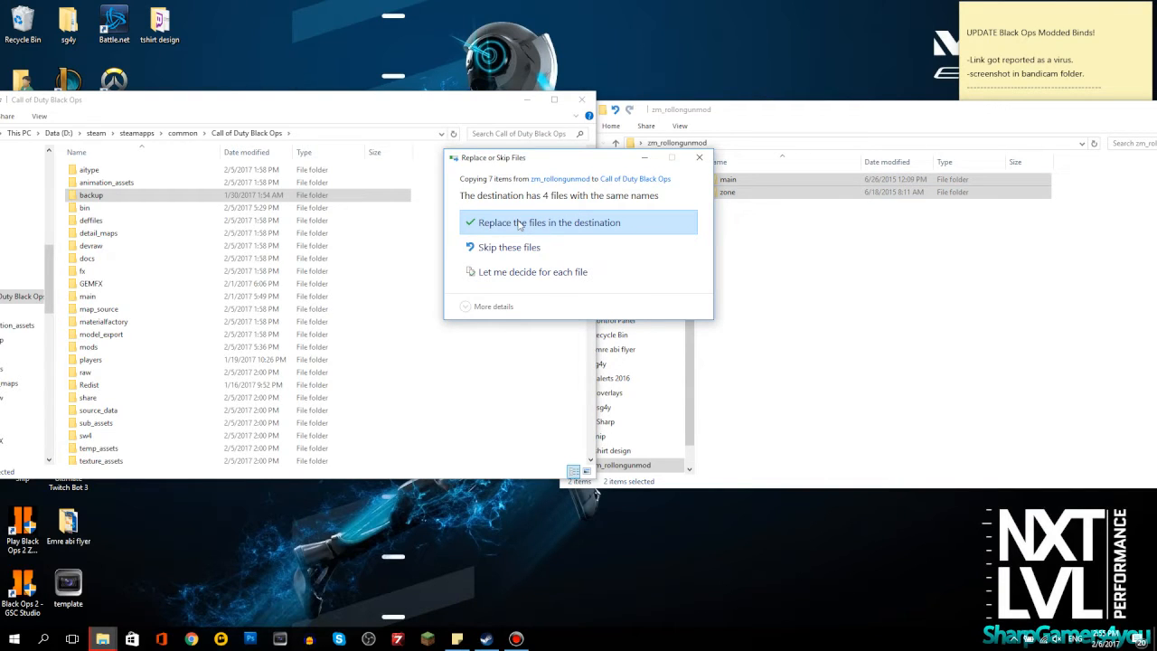
# - Merge the mod's main and zone folders into Call of Duty Black Ops, replacing same-named files
pyautogui.click(550, 223)
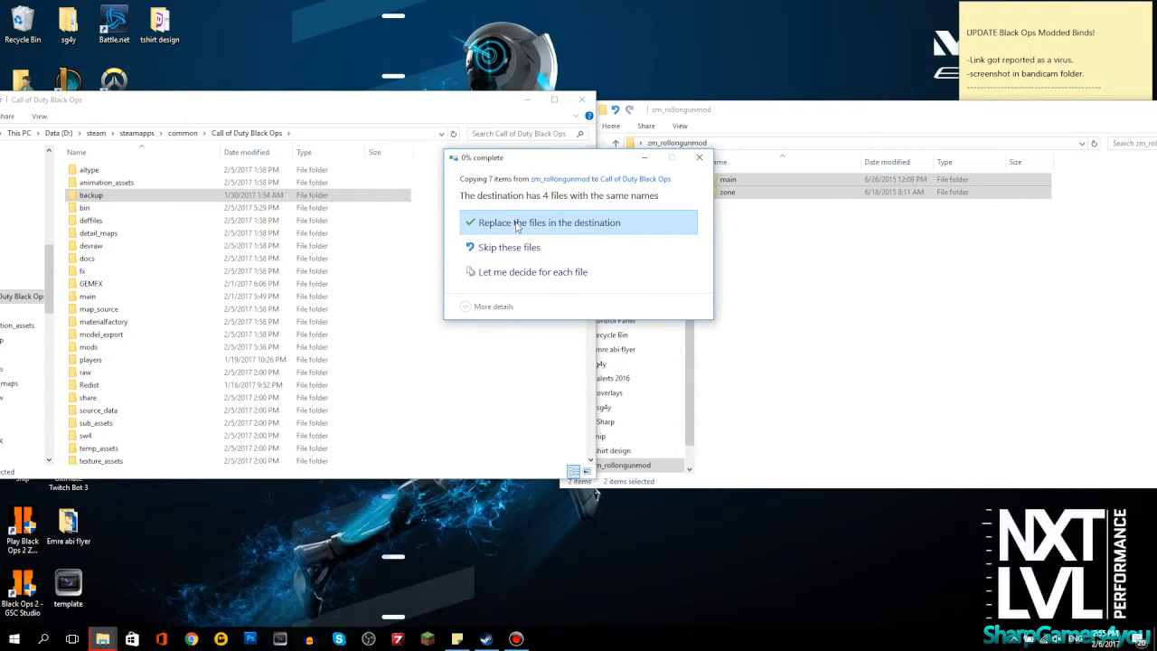
pyautogui.click(549, 222)
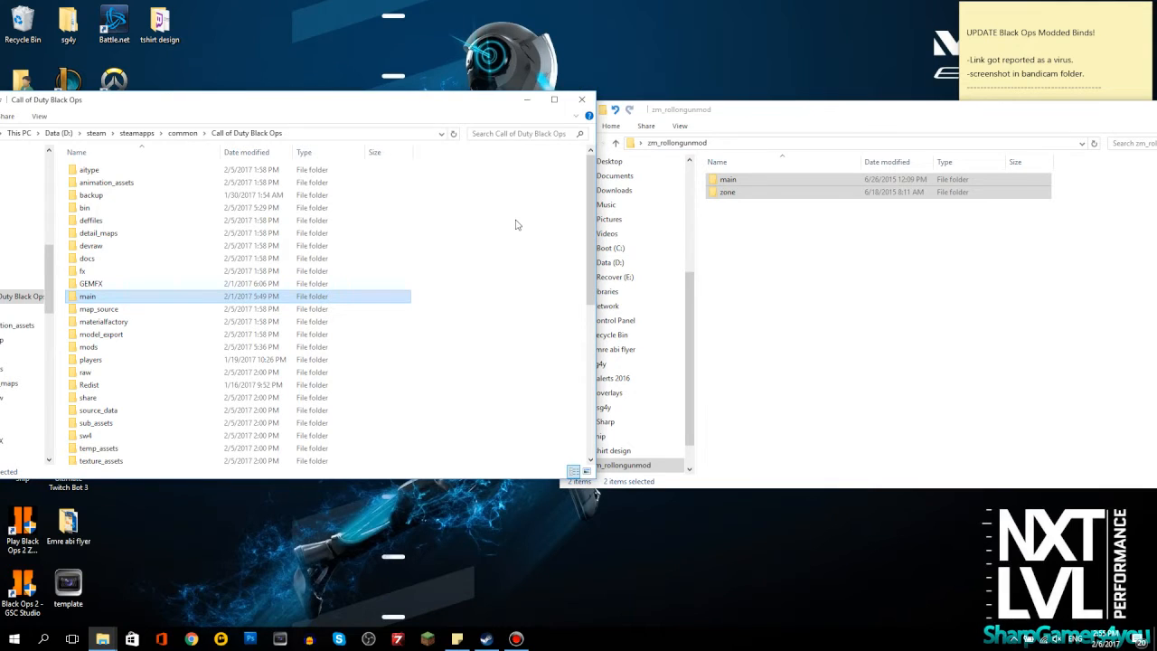
pyautogui.scroll(-3)
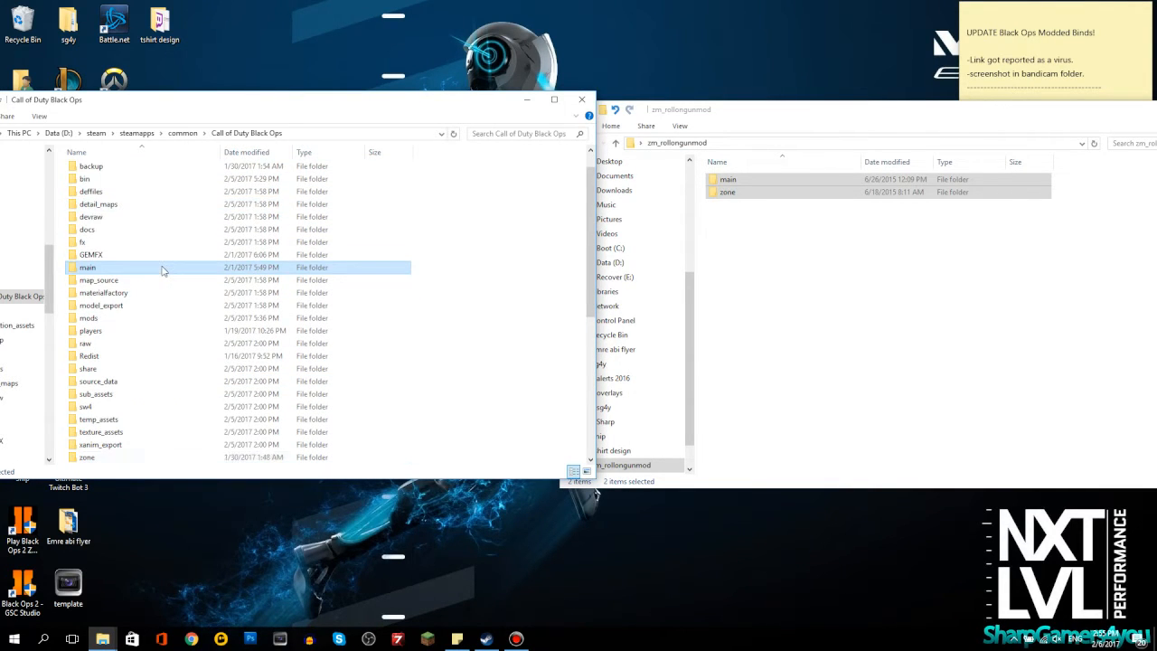
pyautogui.doubleClick(87, 267)
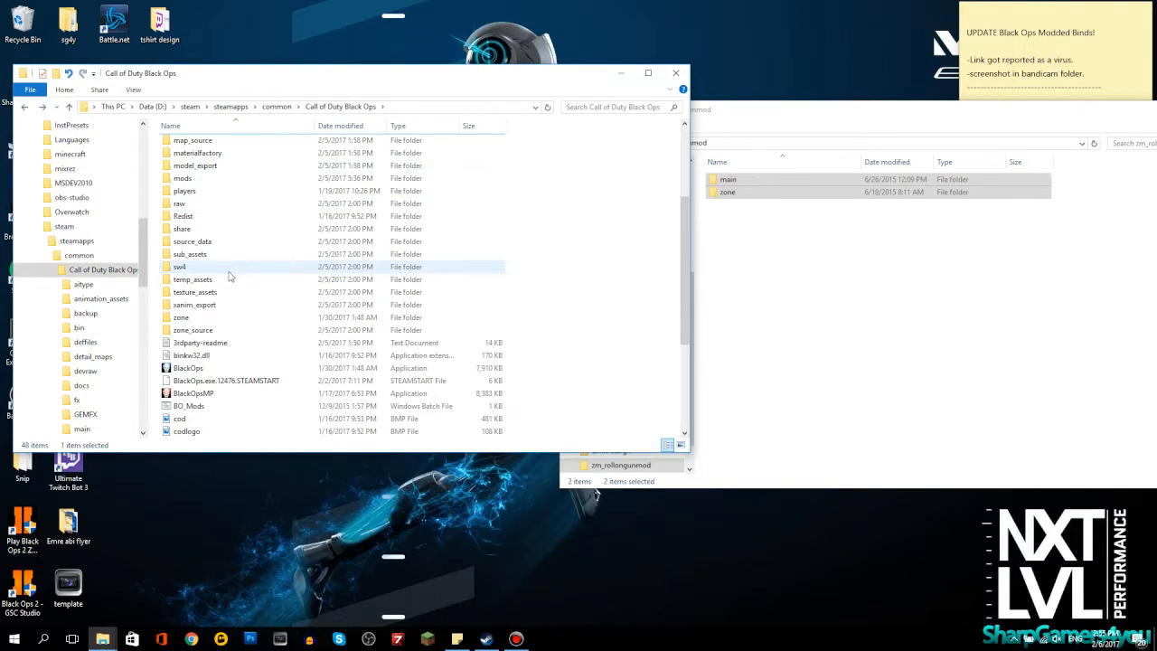
# - Browse into the game's zone folder and then its Common subfolder
pyautogui.doubleClick(181, 318)
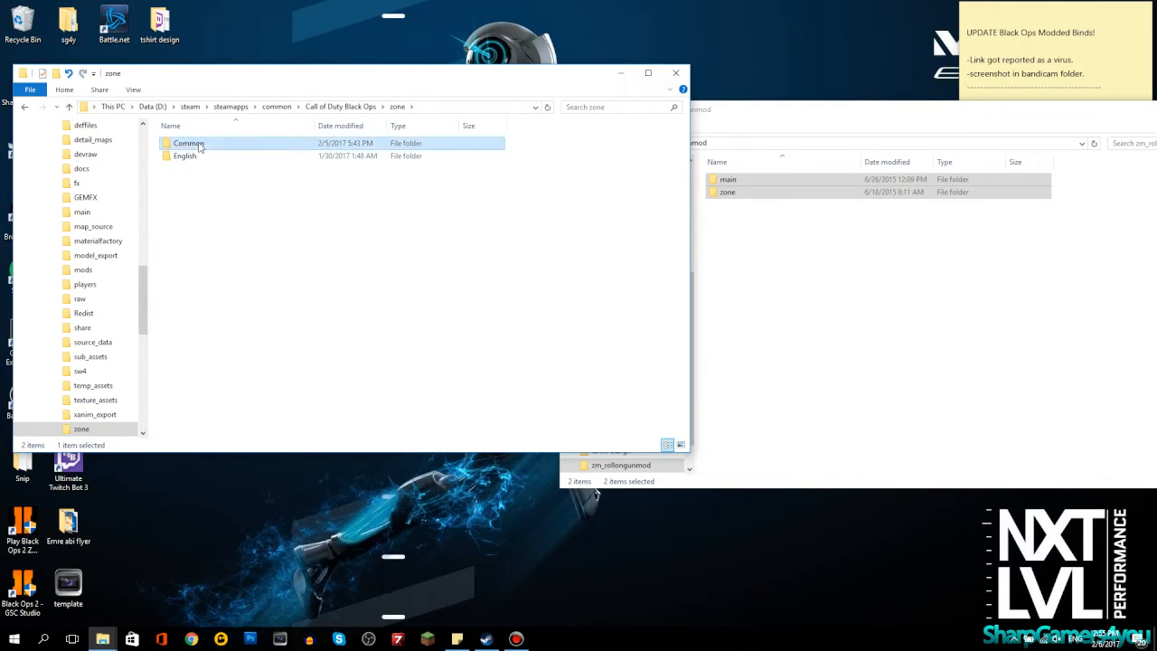
pyautogui.doubleClick(188, 143)
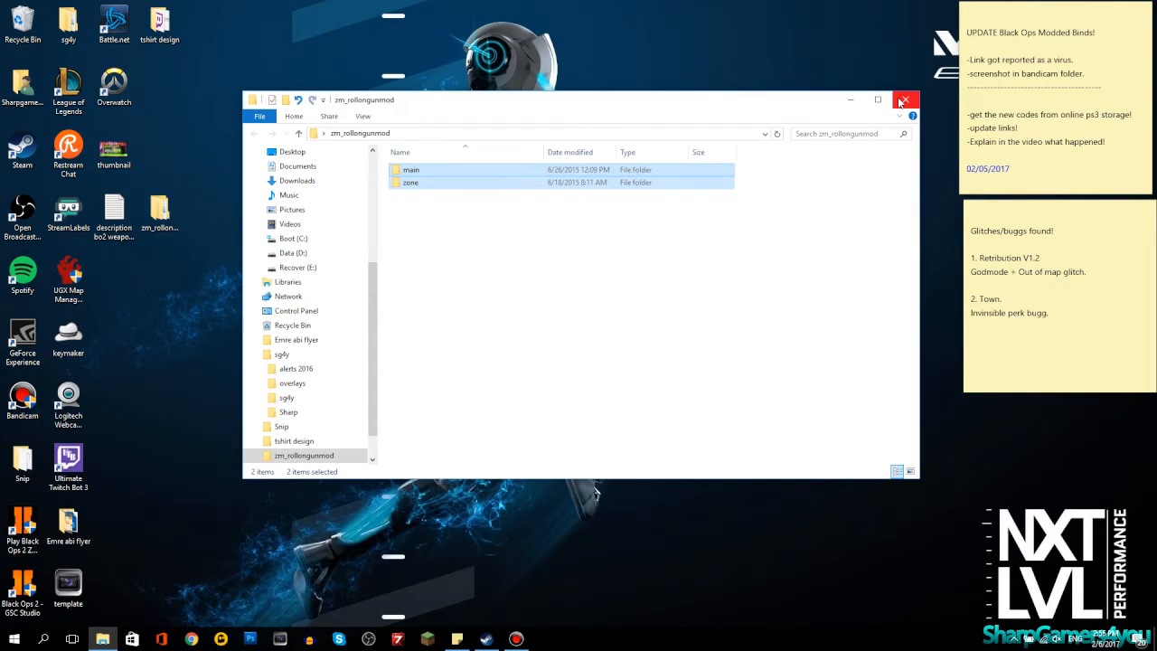
# - Close the zm_rollergunmod folder window, leaving the desktop showing
pyautogui.click(906, 99)
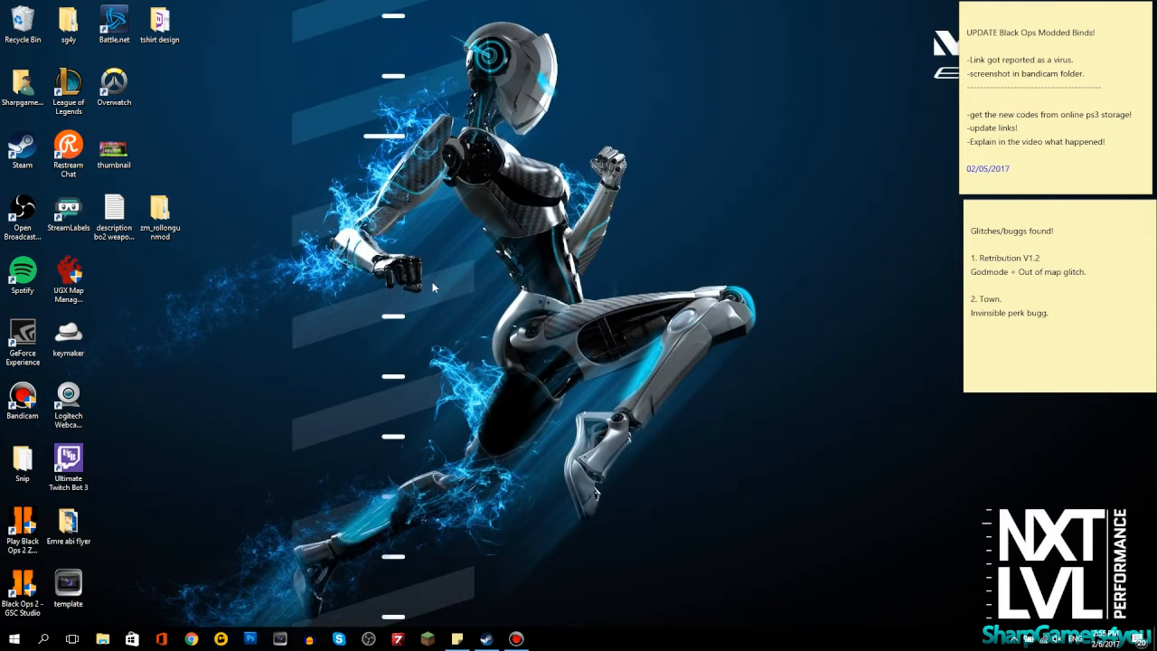
pyautogui.moveTo(430, 278)
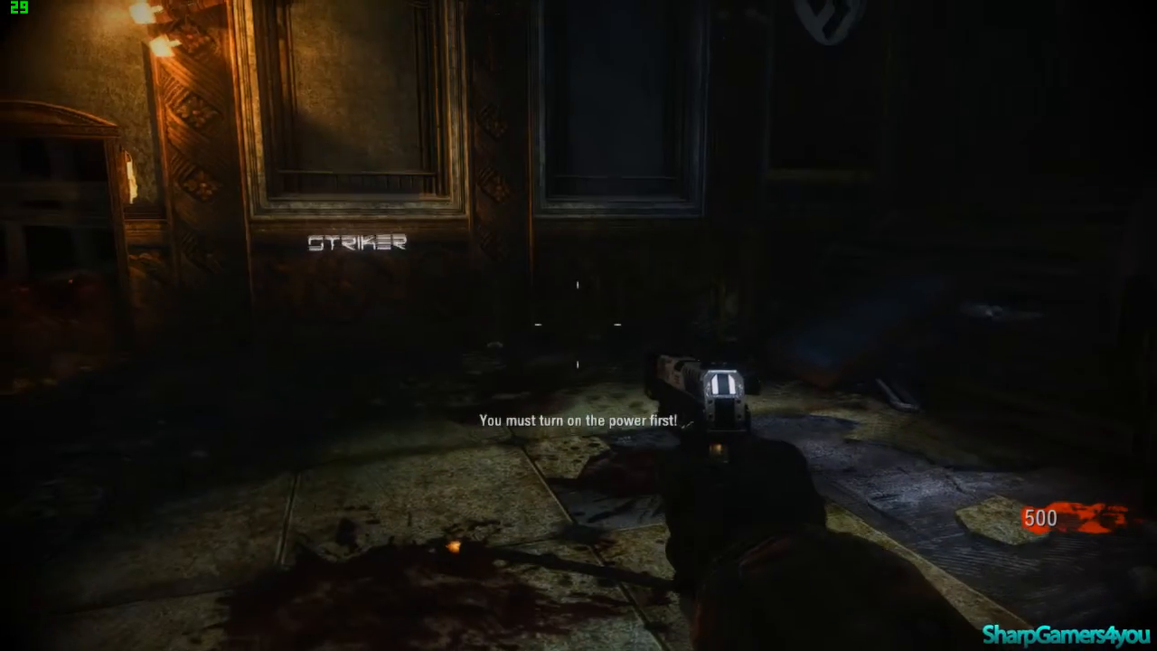
pyautogui.moveTo(578, 326)
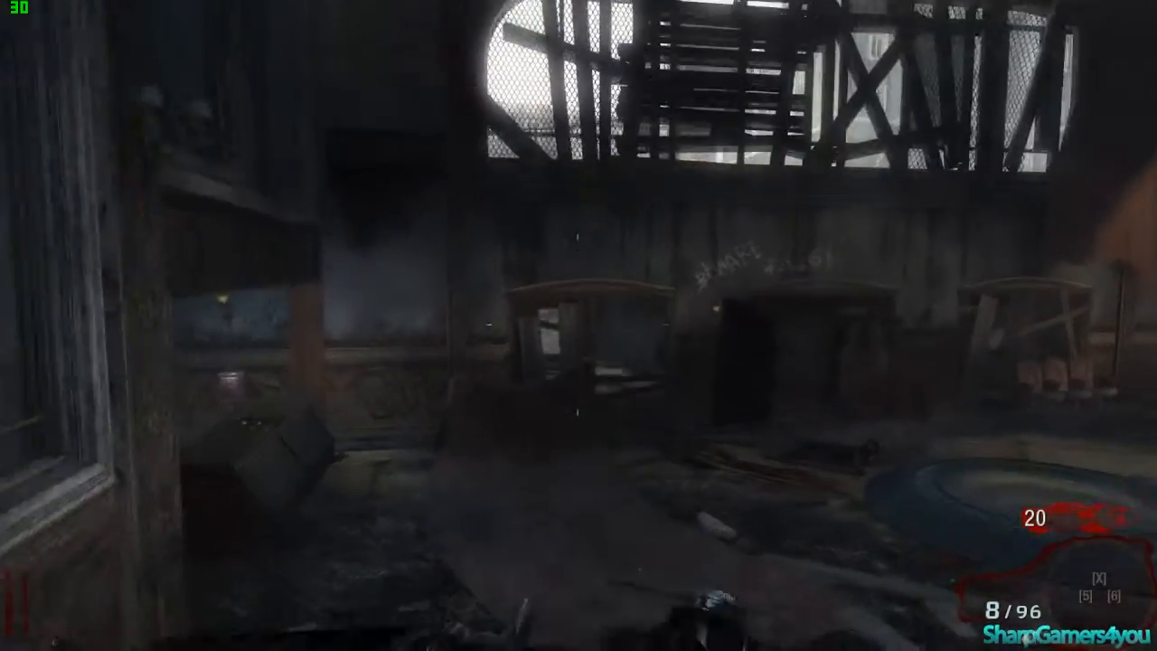
pyautogui.moveTo(578, 325)
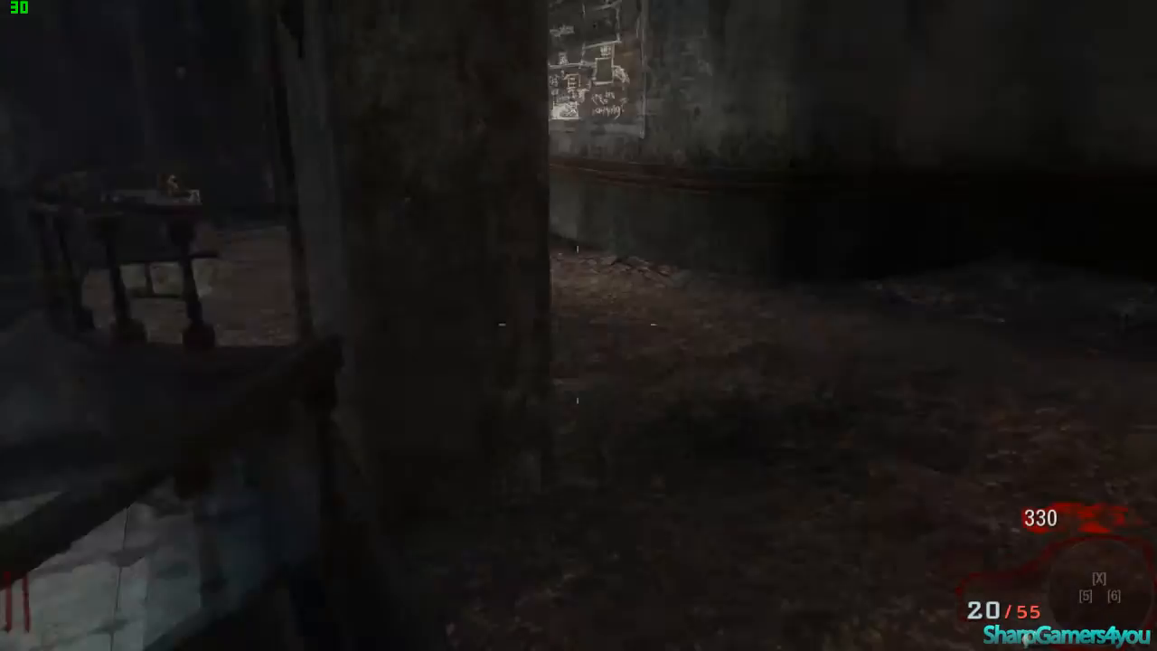
pyautogui.moveTo(579, 325)
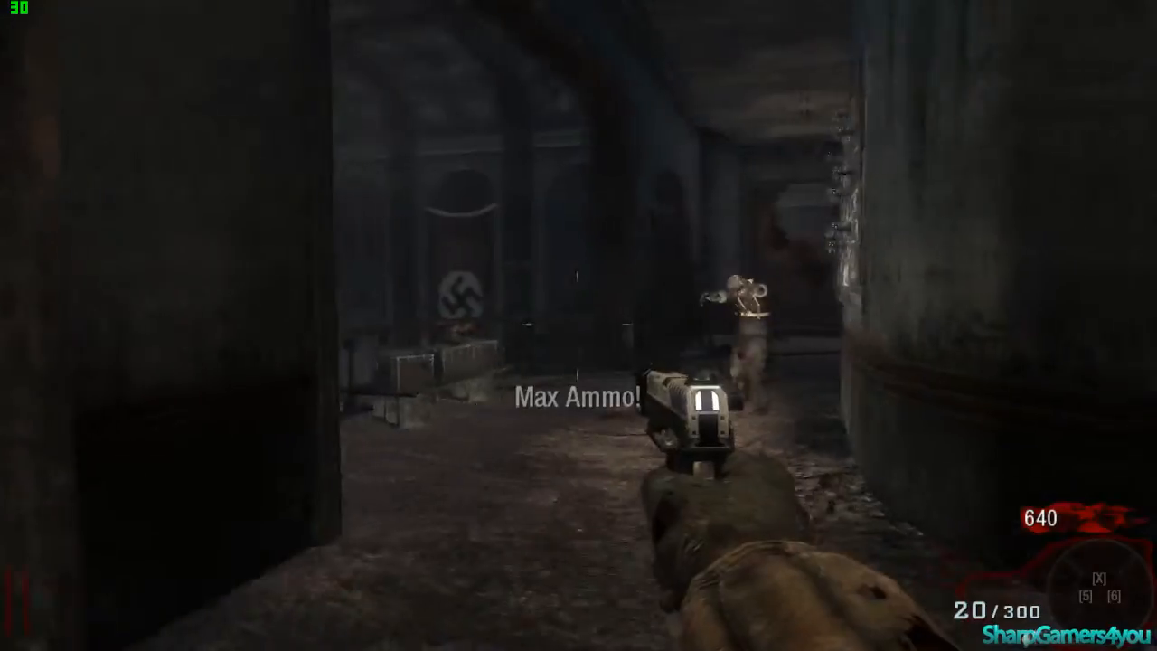
pyautogui.moveTo(579, 325)
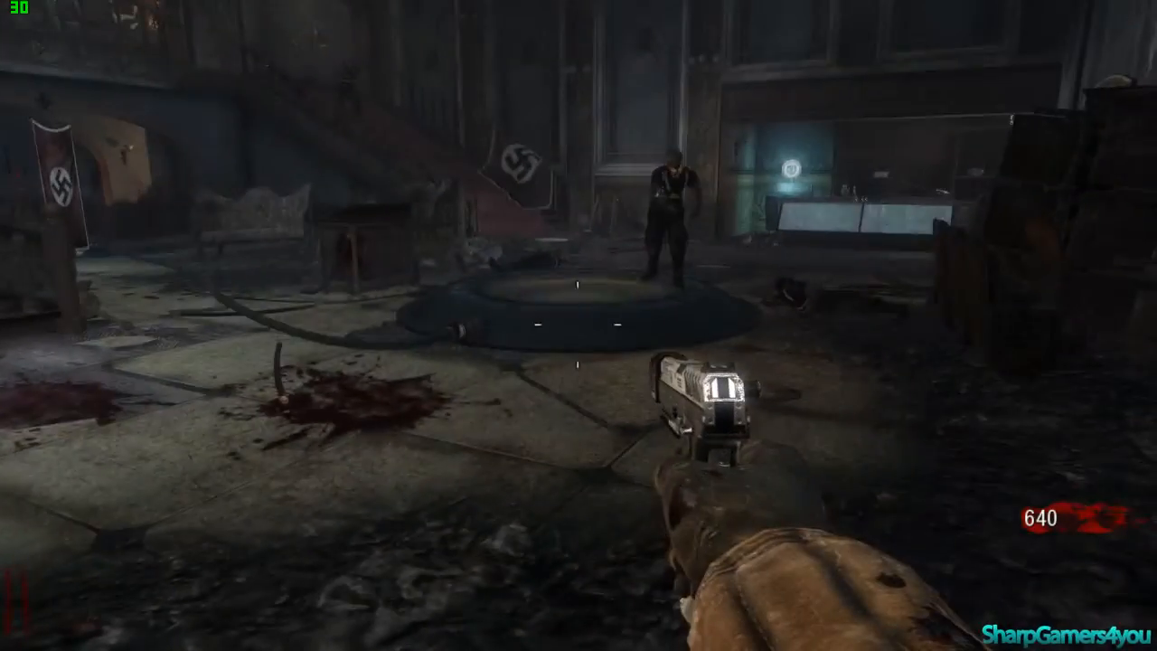
pyautogui.moveTo(578, 326)
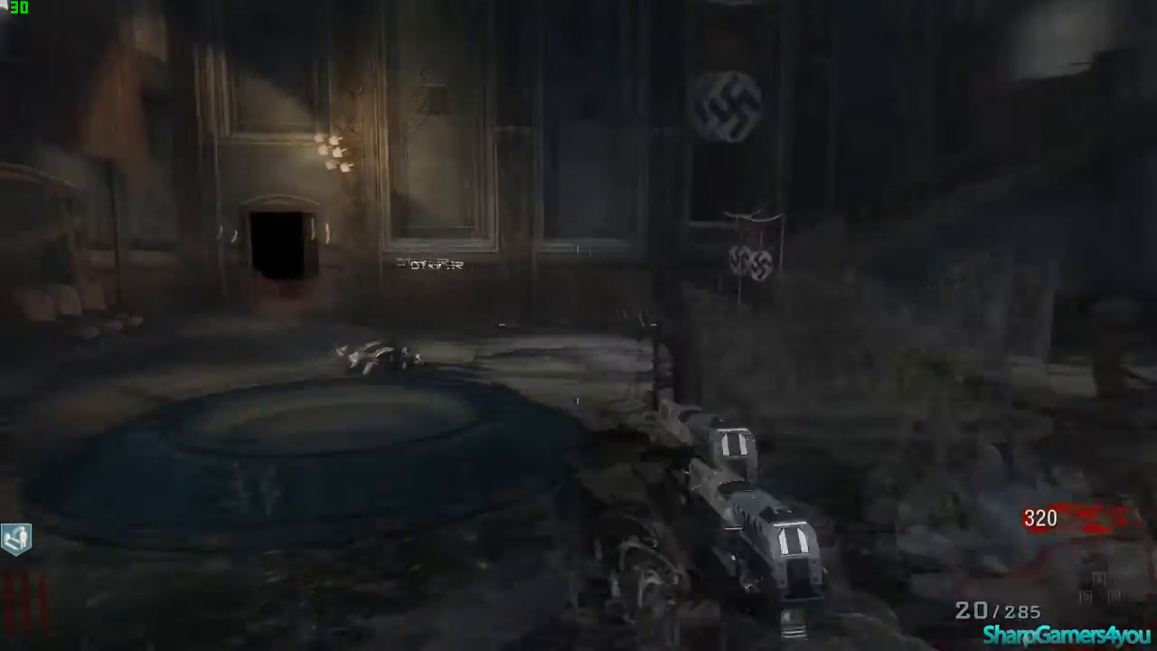
pyautogui.moveTo(578, 325)
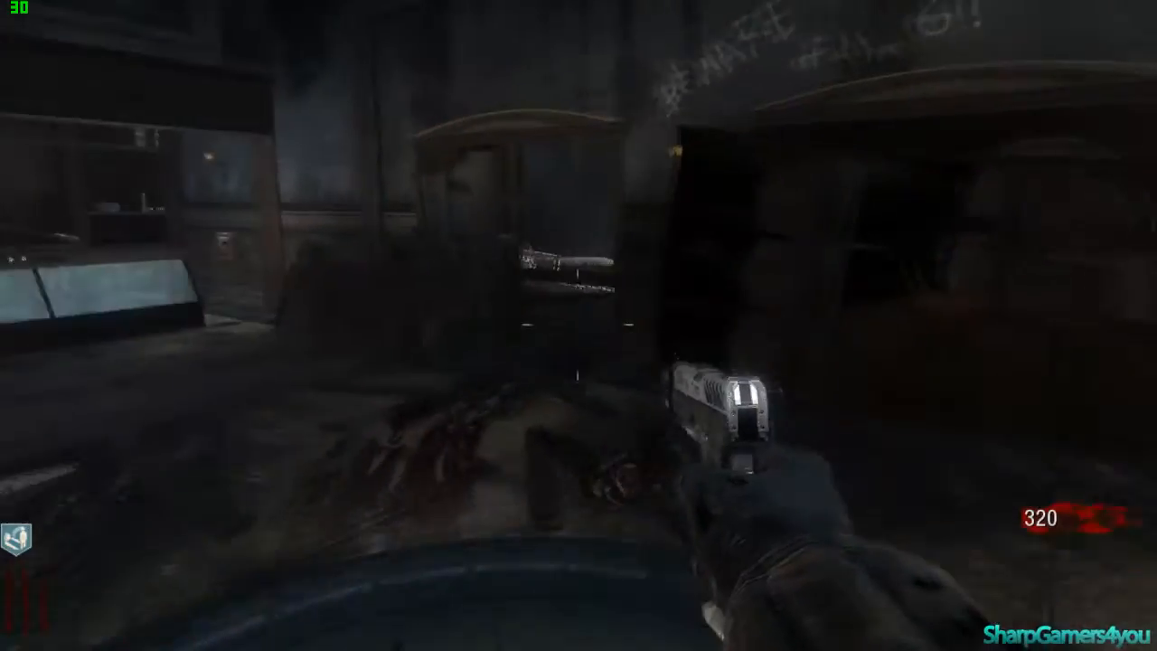